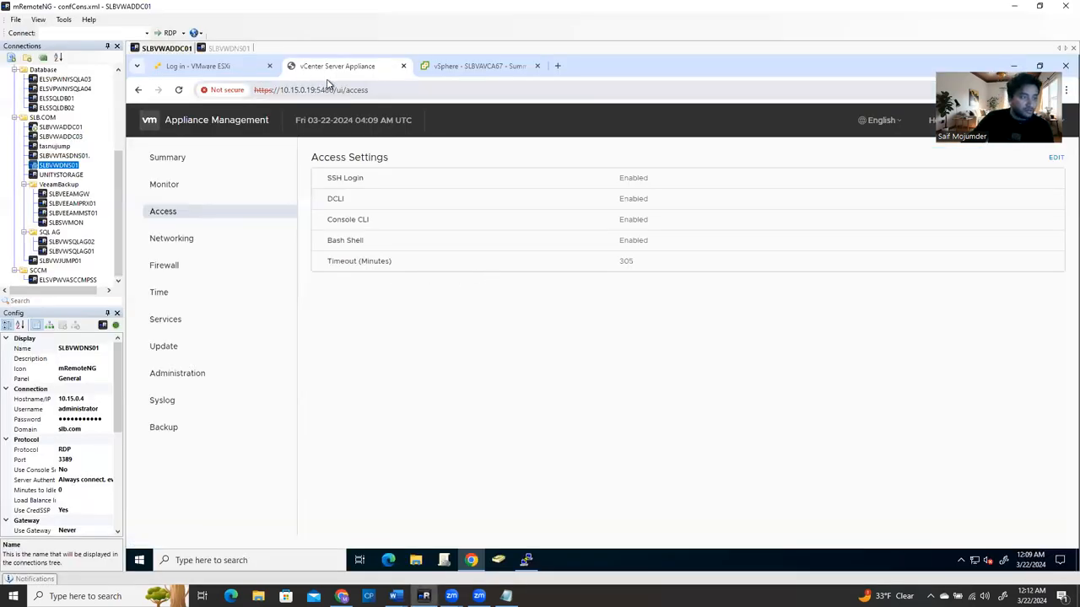
mouse_move(337, 66)
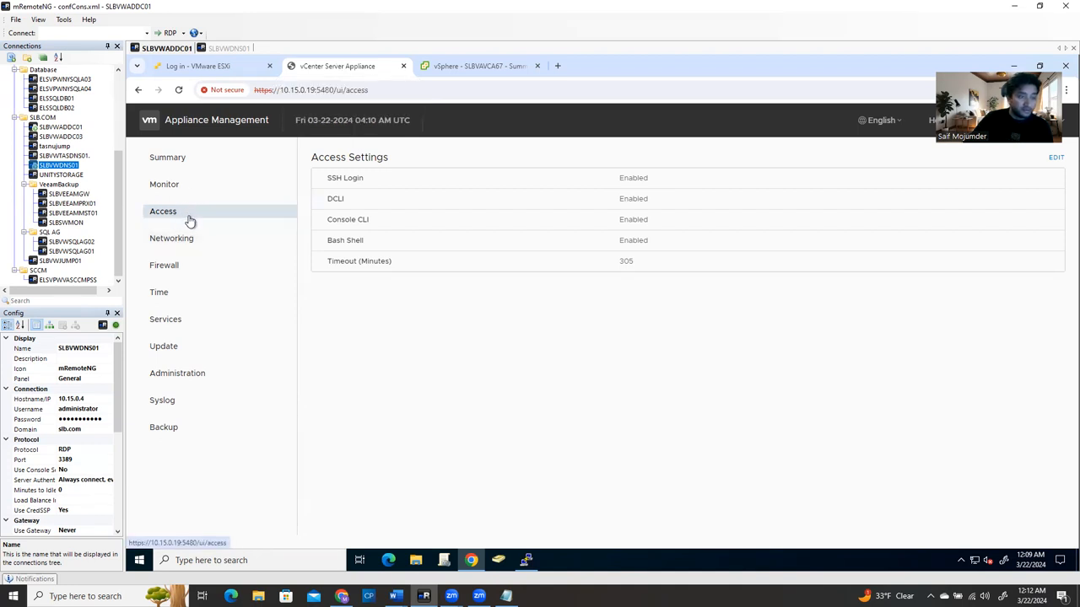
Step: Show per-partition disk utilization under Monitor > Disks, root at 45.1% of 10.6 GB
click(476, 65)
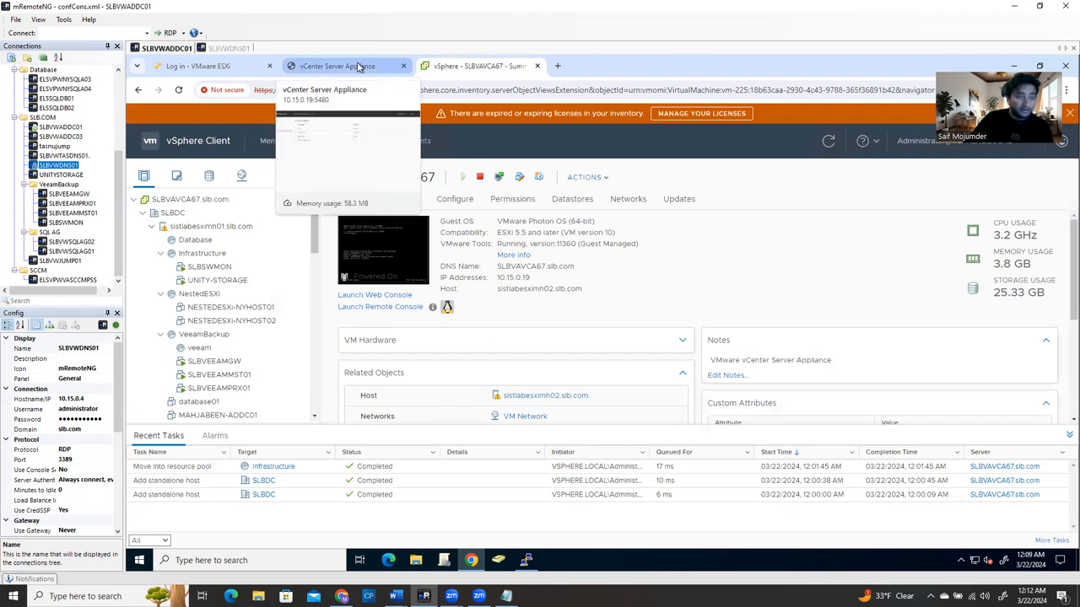
mouse_move(268, 300)
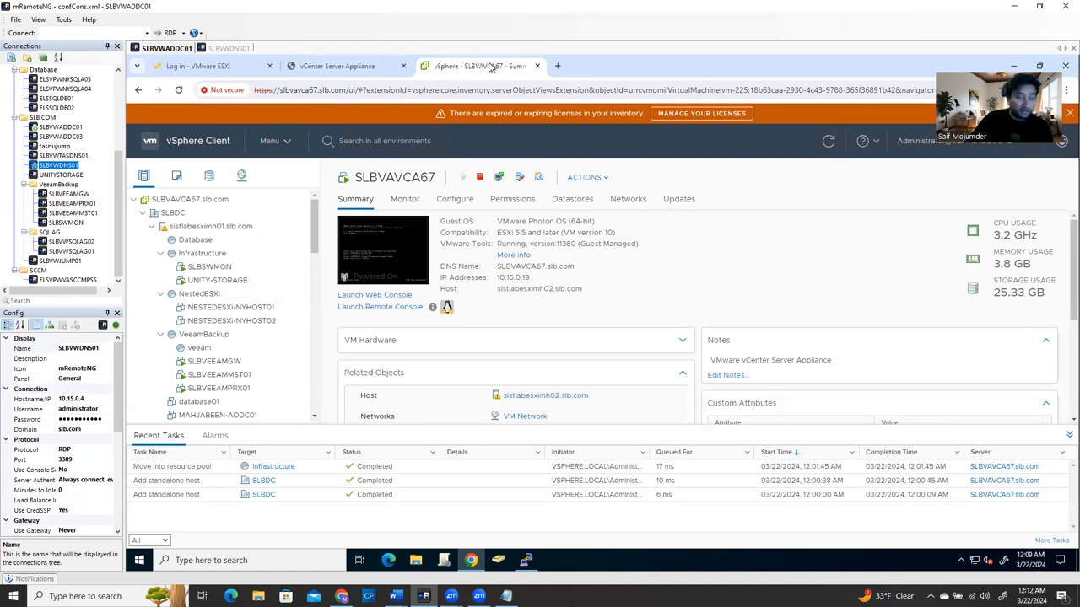
mouse_move(481, 66)
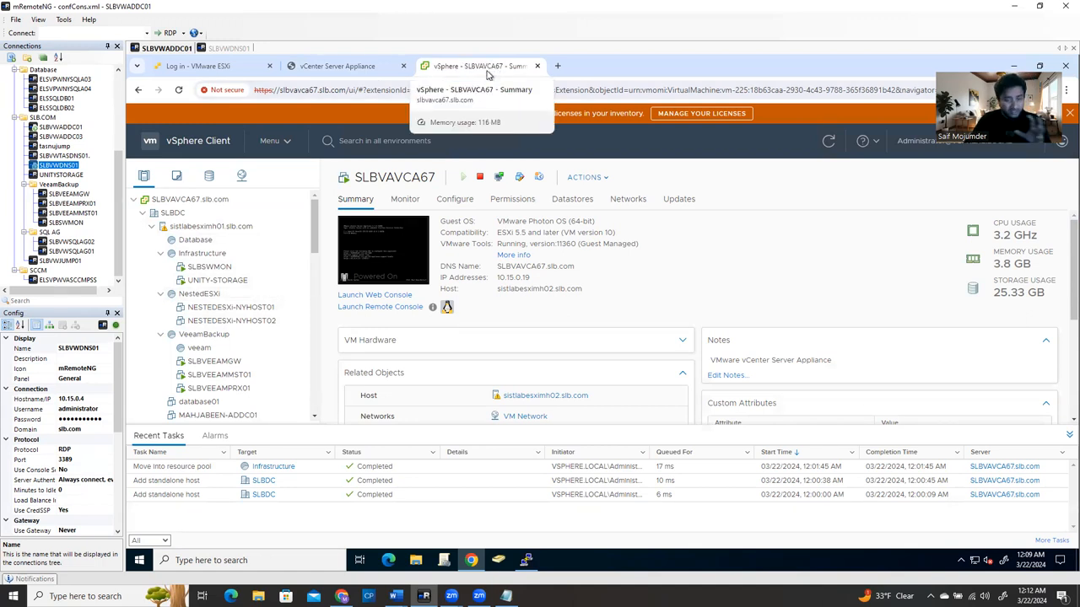
click(337, 66)
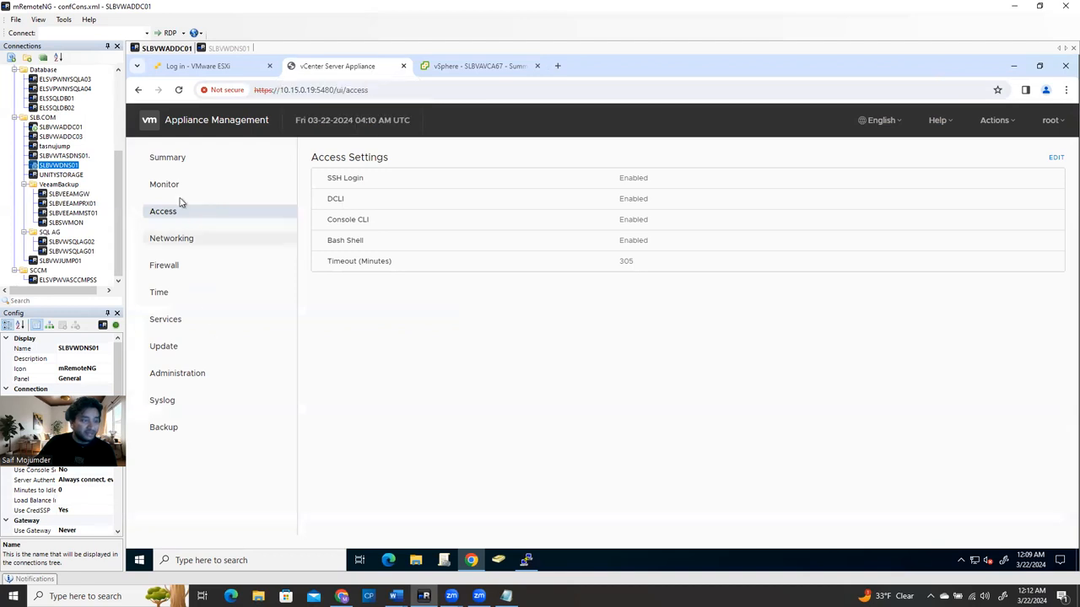
click(164, 184)
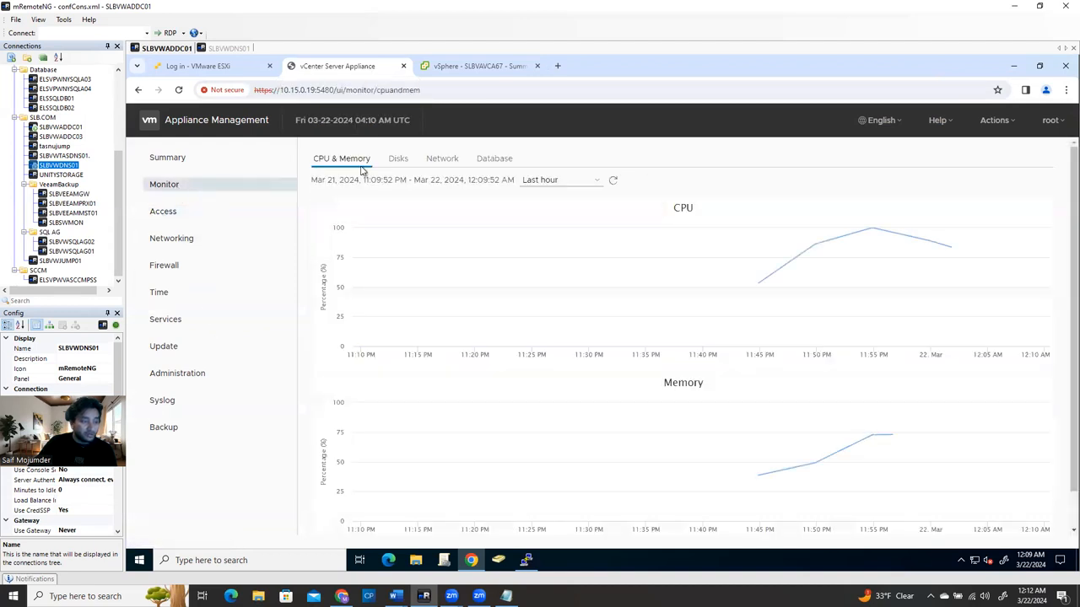
click(398, 159)
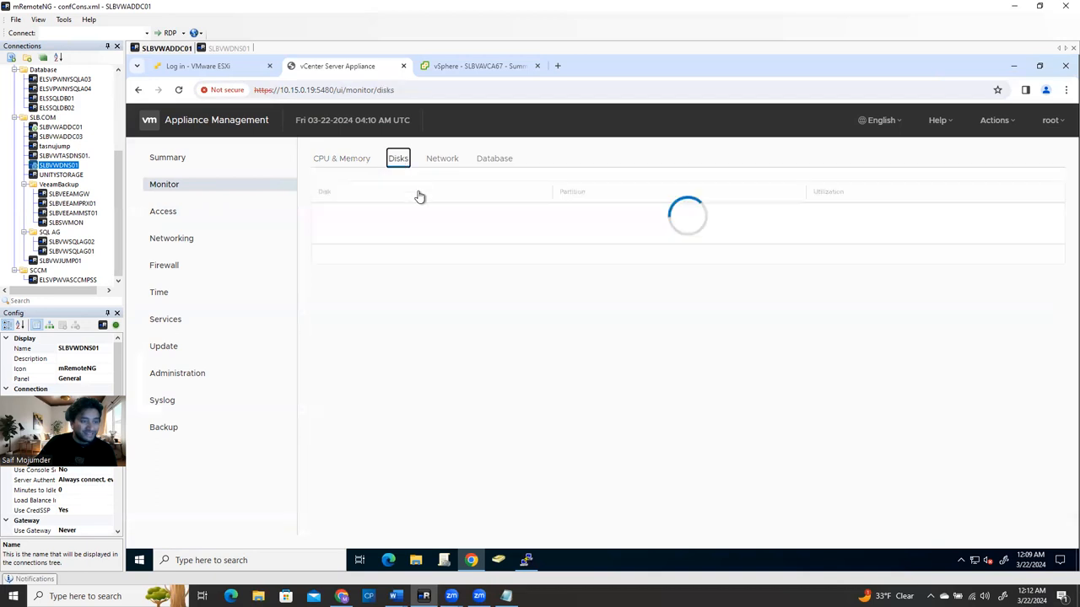
mouse_move(459, 242)
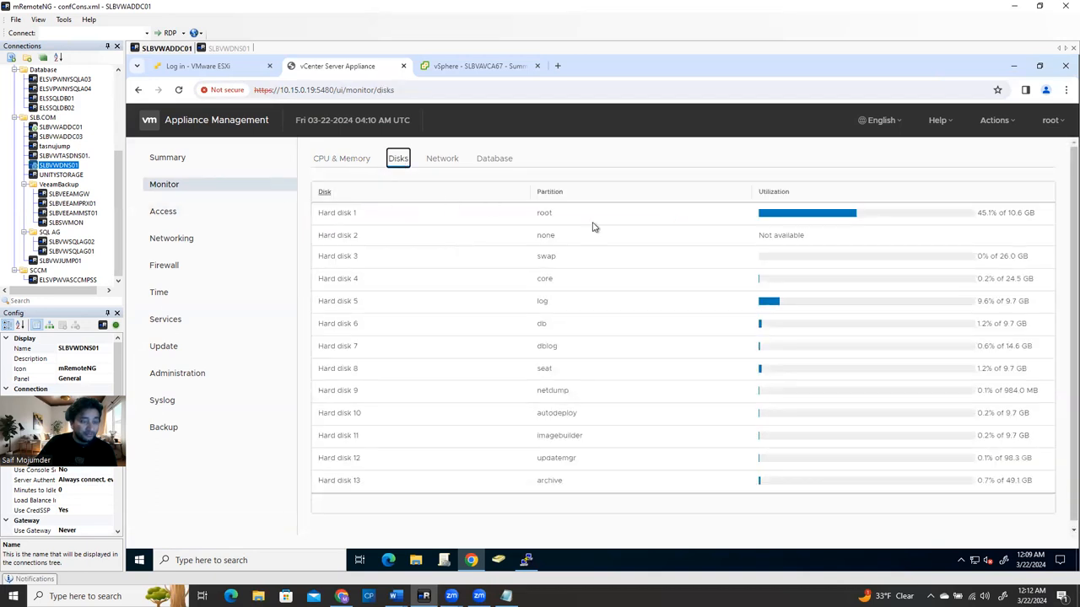
mouse_move(909, 290)
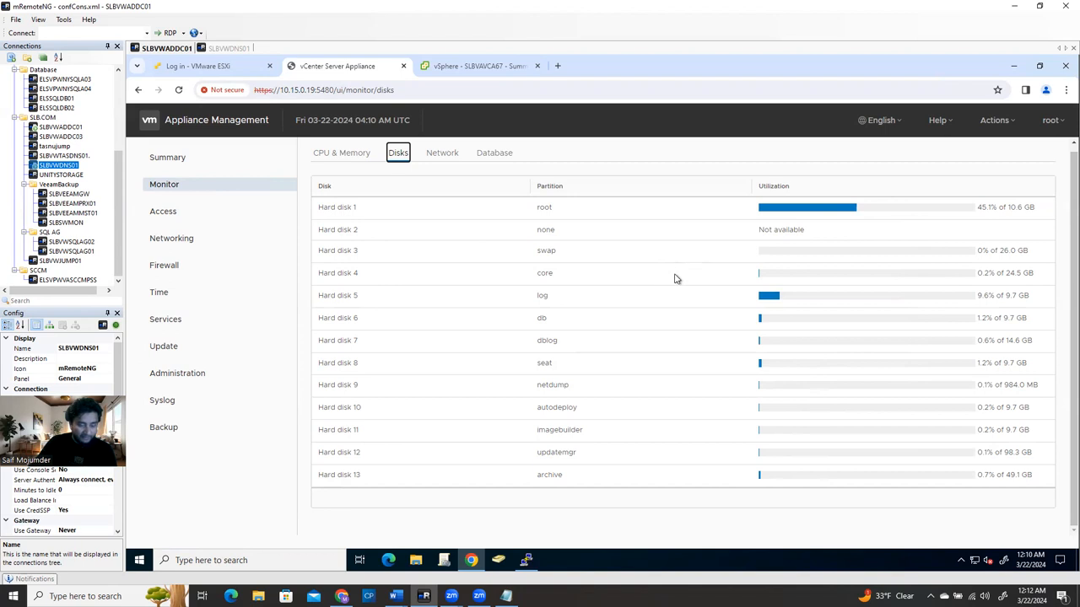
mouse_move(728, 260)
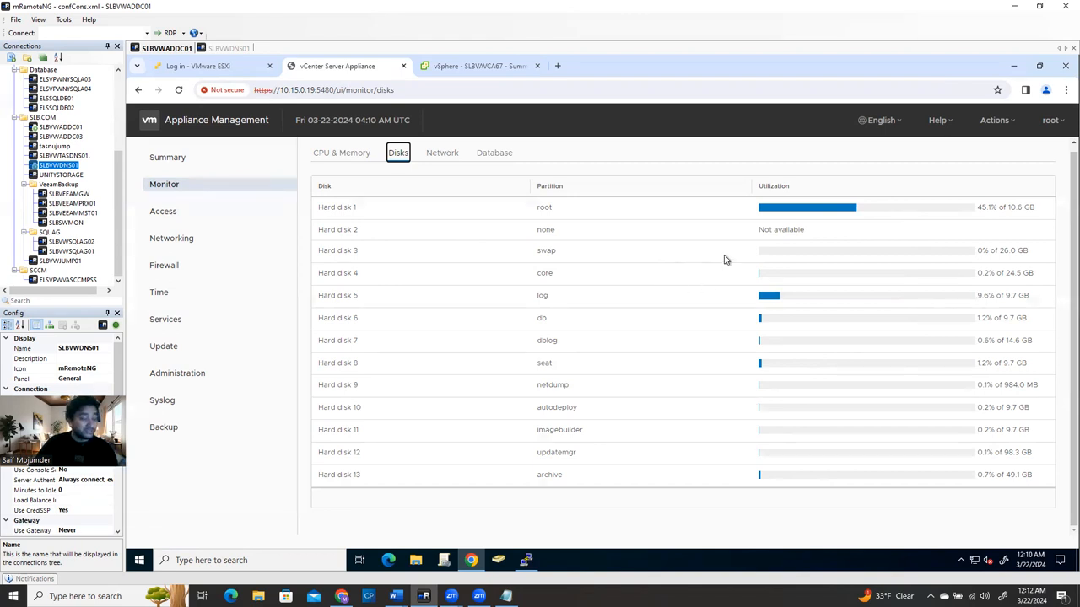
mouse_move(826, 210)
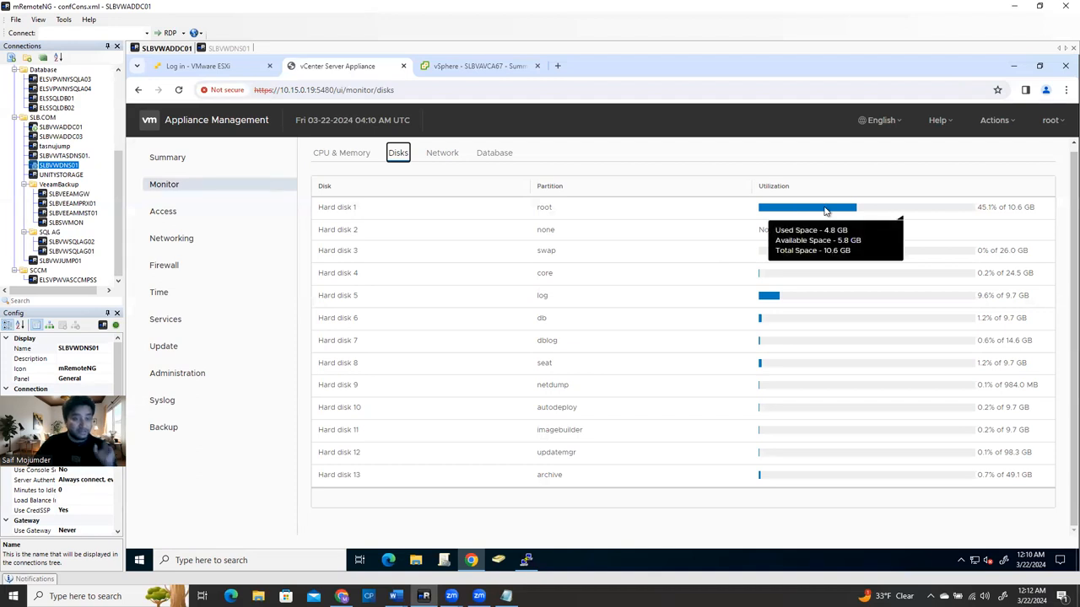
mouse_move(857, 439)
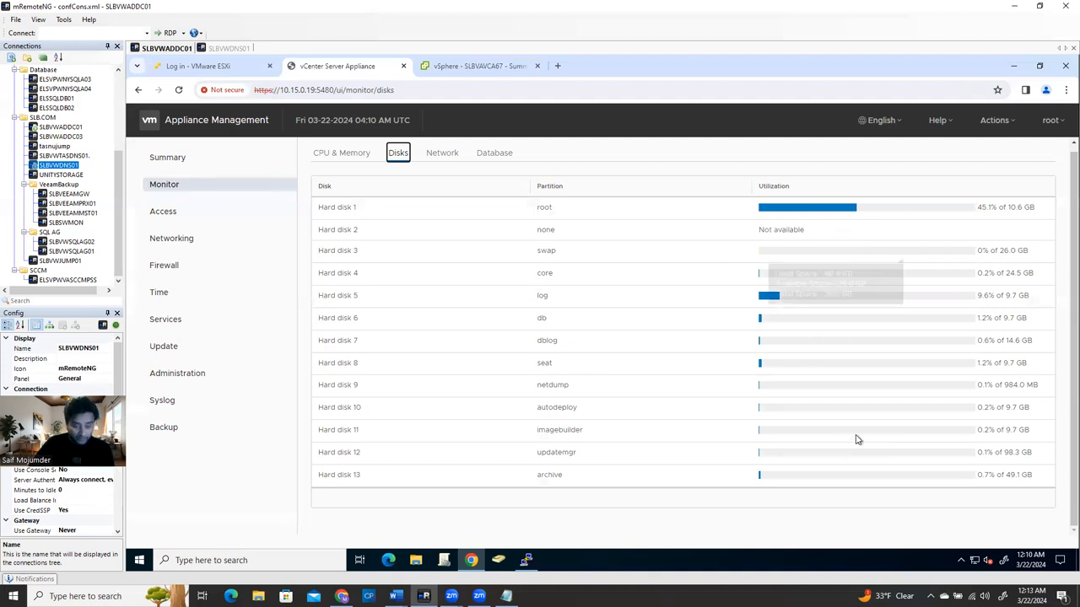
mouse_move(955, 451)
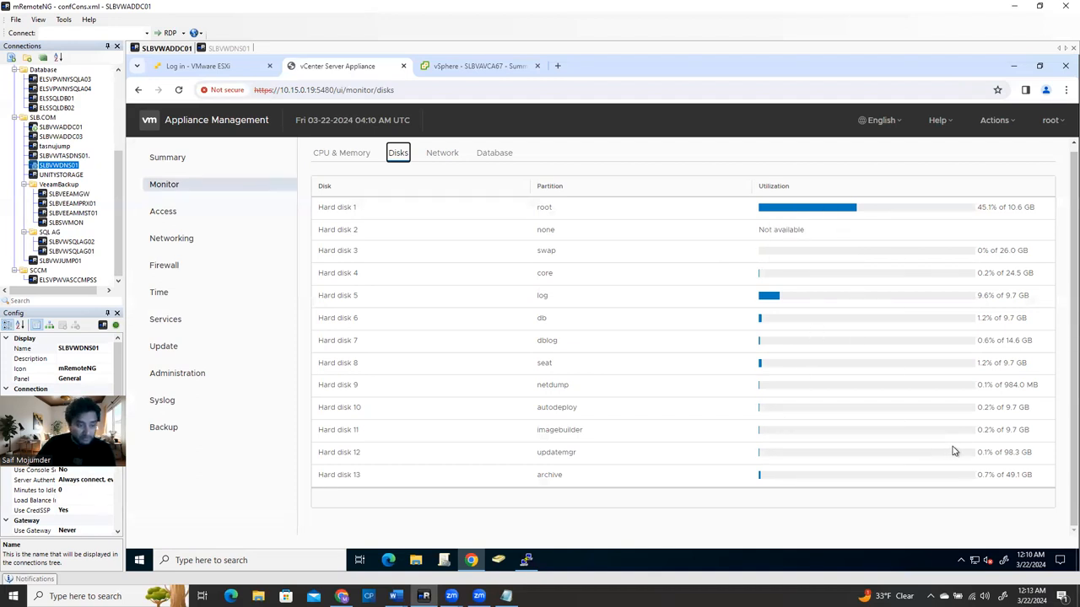
mouse_move(611, 449)
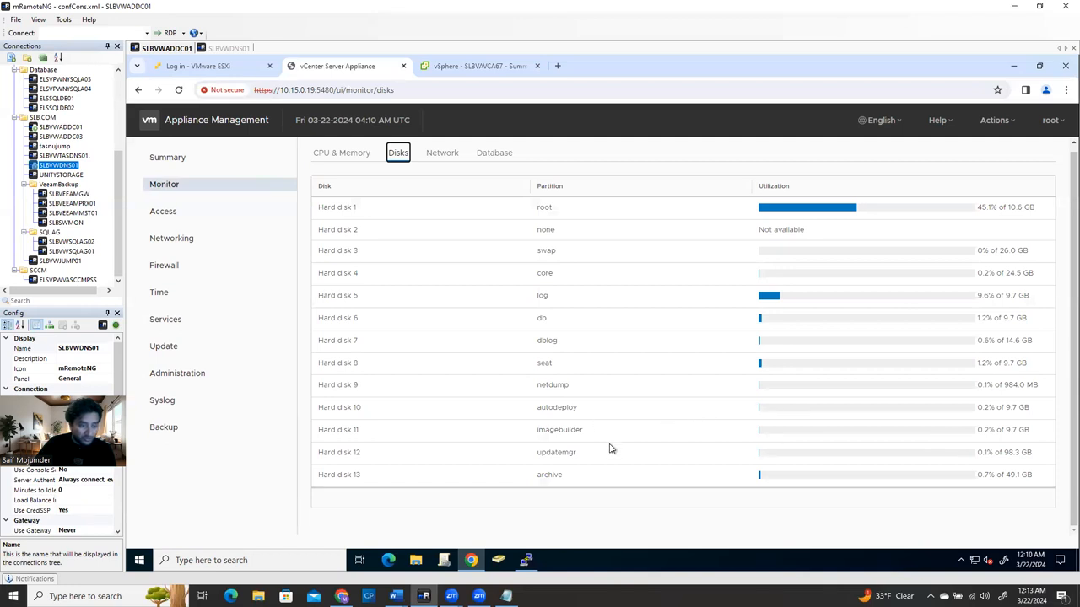
mouse_move(505, 472)
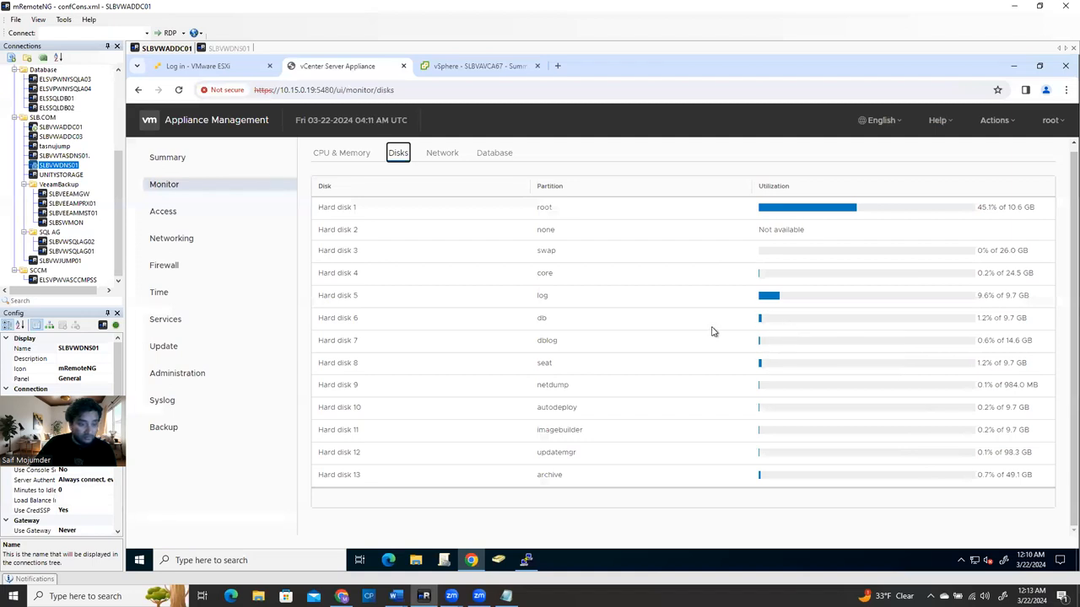
mouse_move(767, 295)
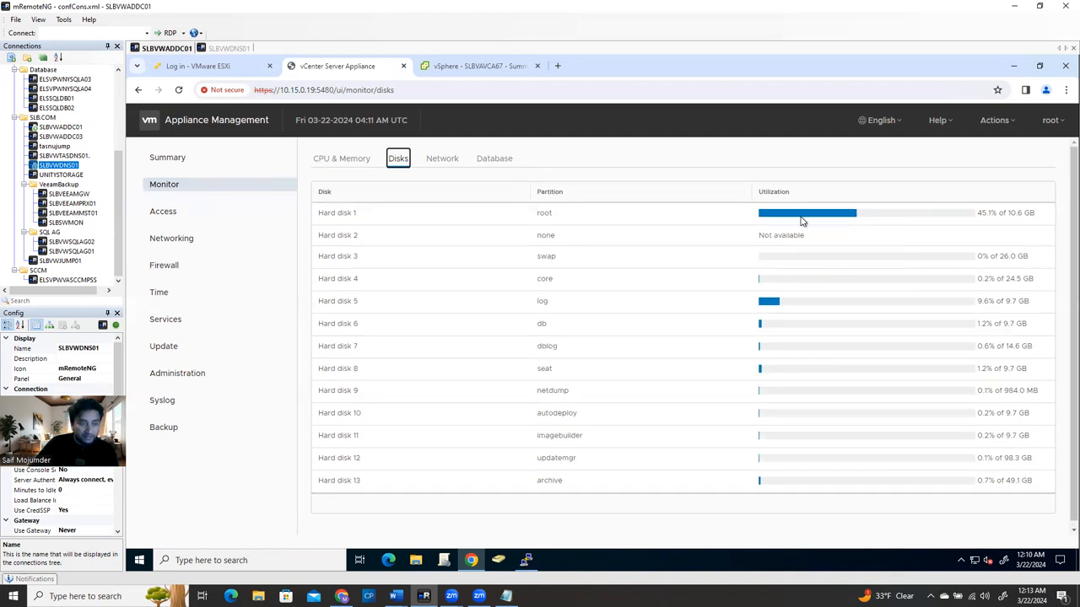
mouse_move(449, 437)
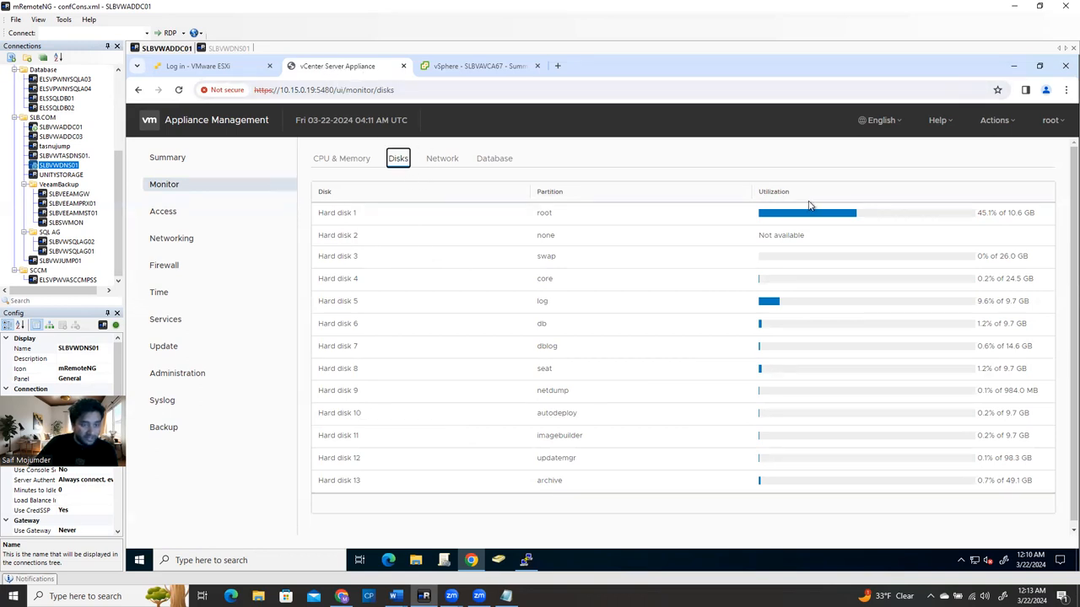
mouse_move(392, 237)
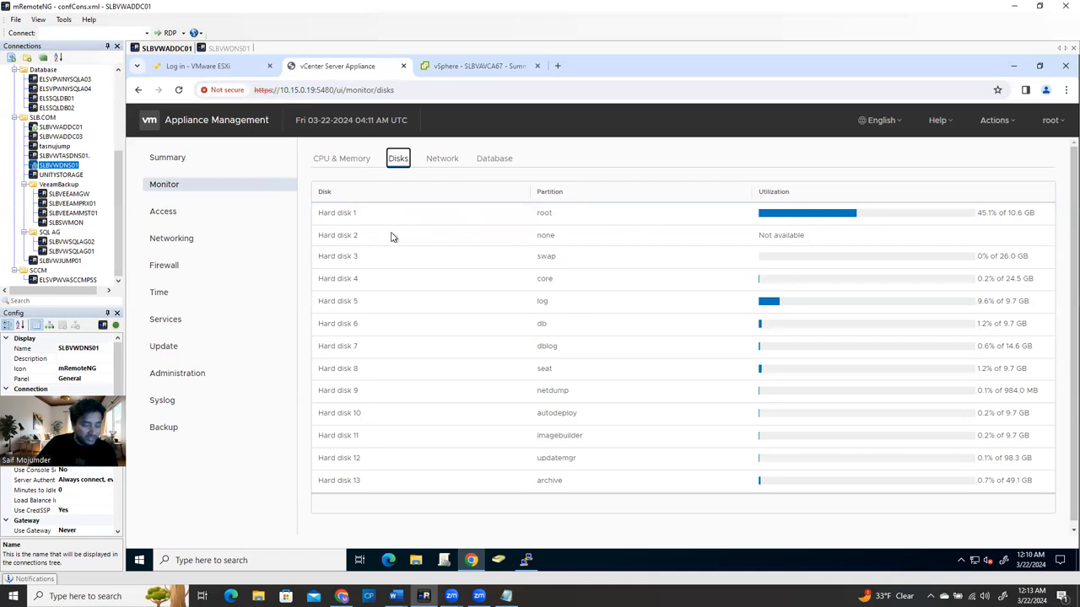
mouse_move(601, 249)
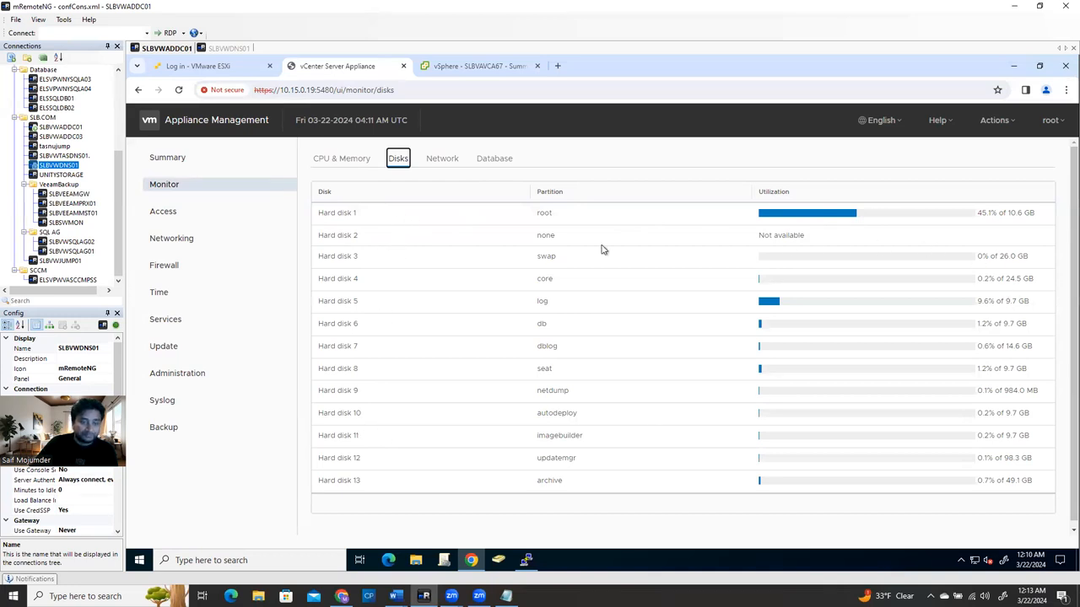
mouse_move(638, 227)
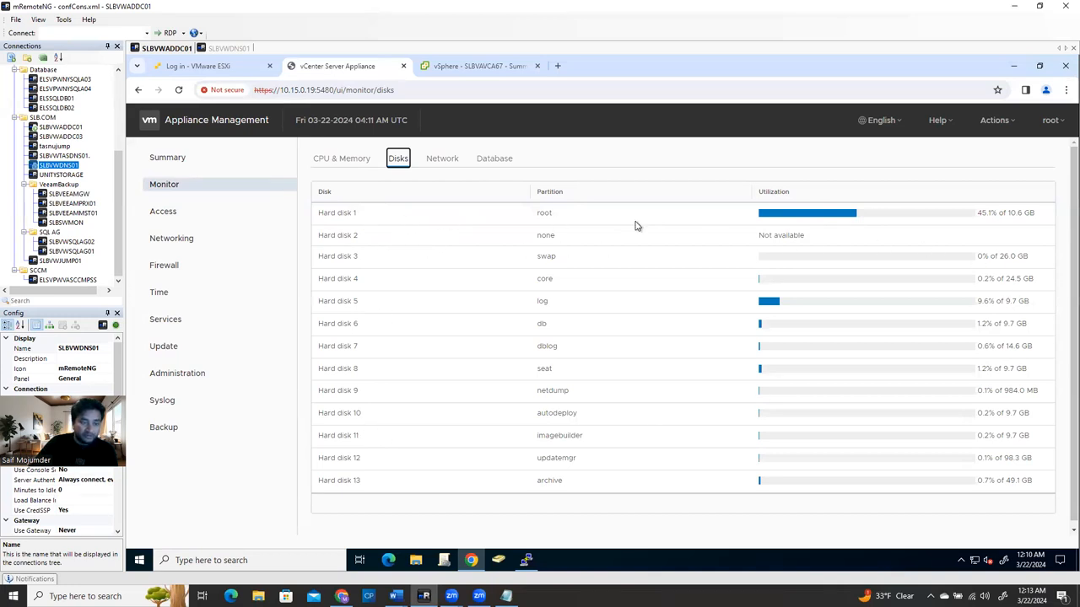
mouse_move(572, 227)
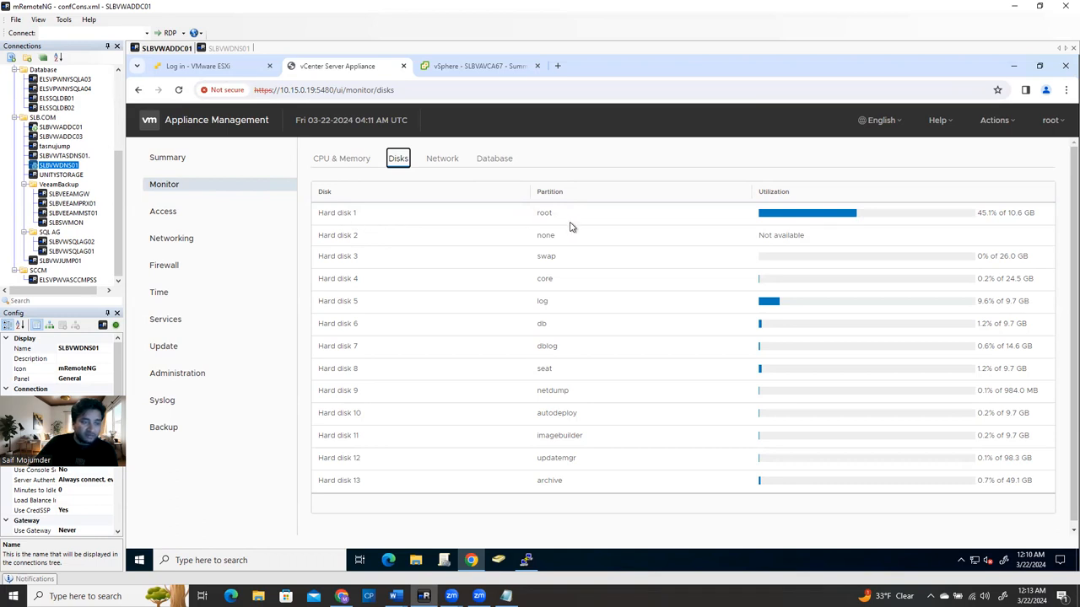
mouse_move(870, 223)
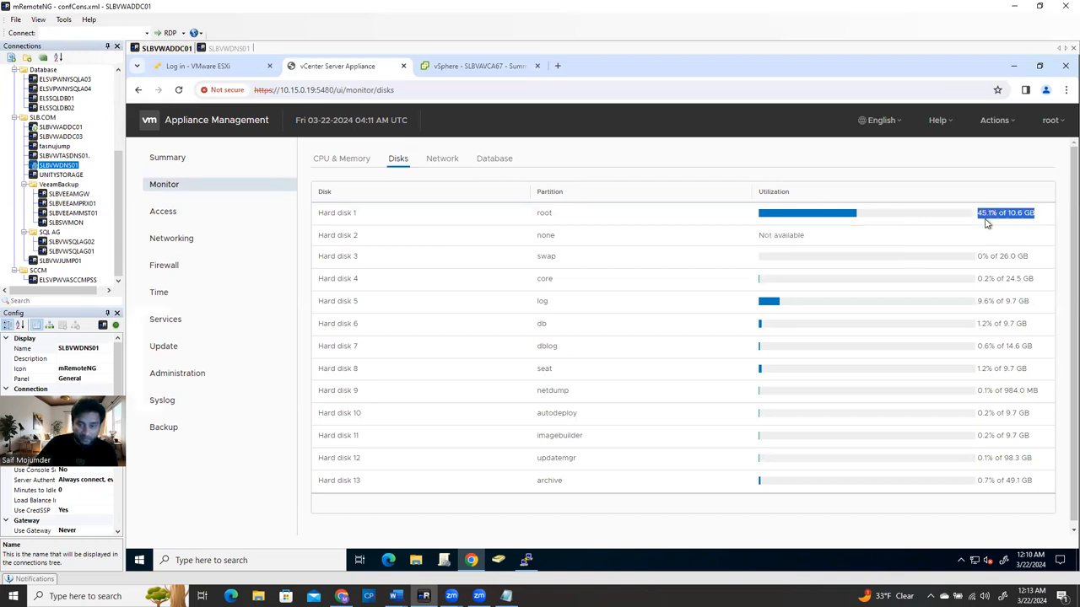
mouse_move(827, 213)
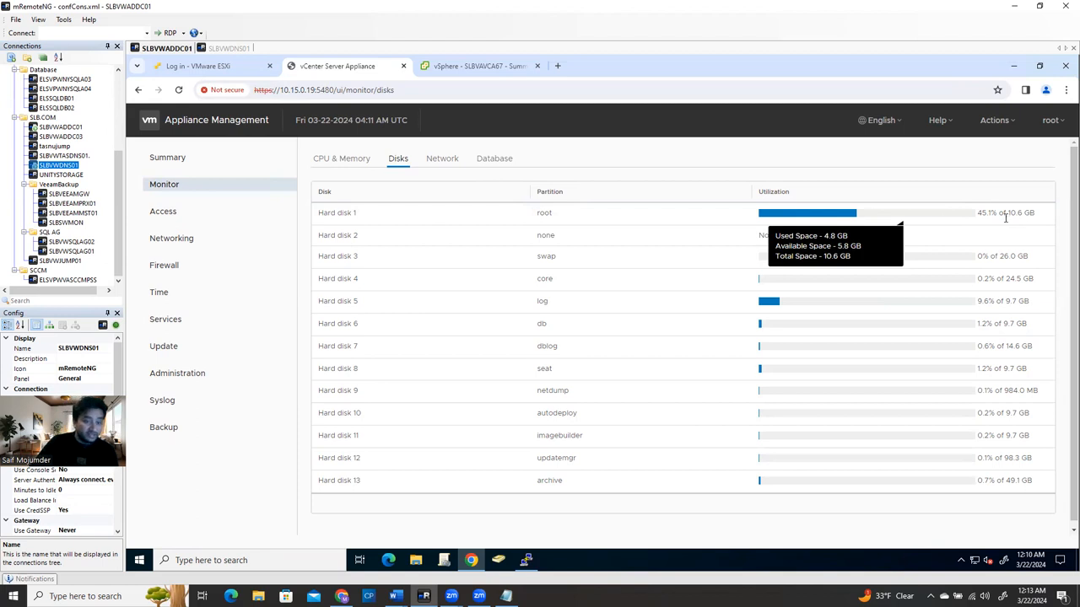
mouse_move(671, 250)
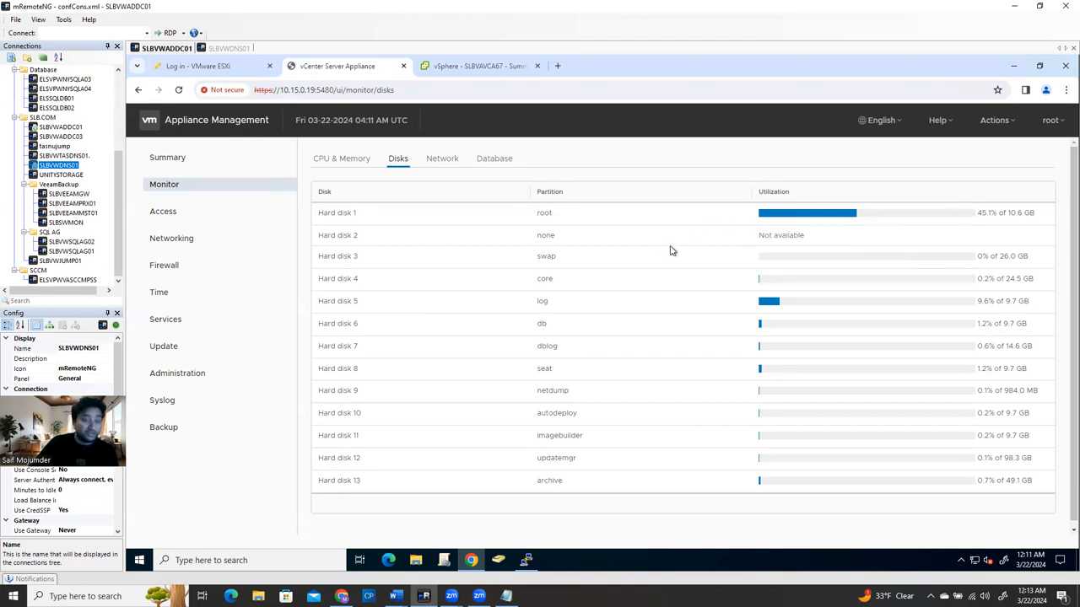
mouse_move(162, 211)
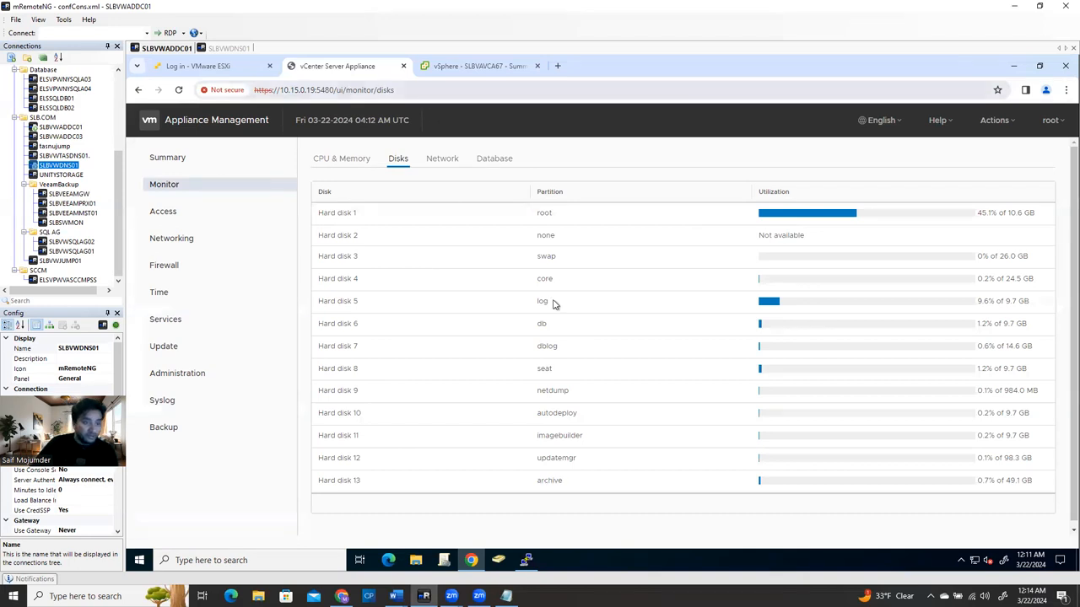
mouse_move(319, 236)
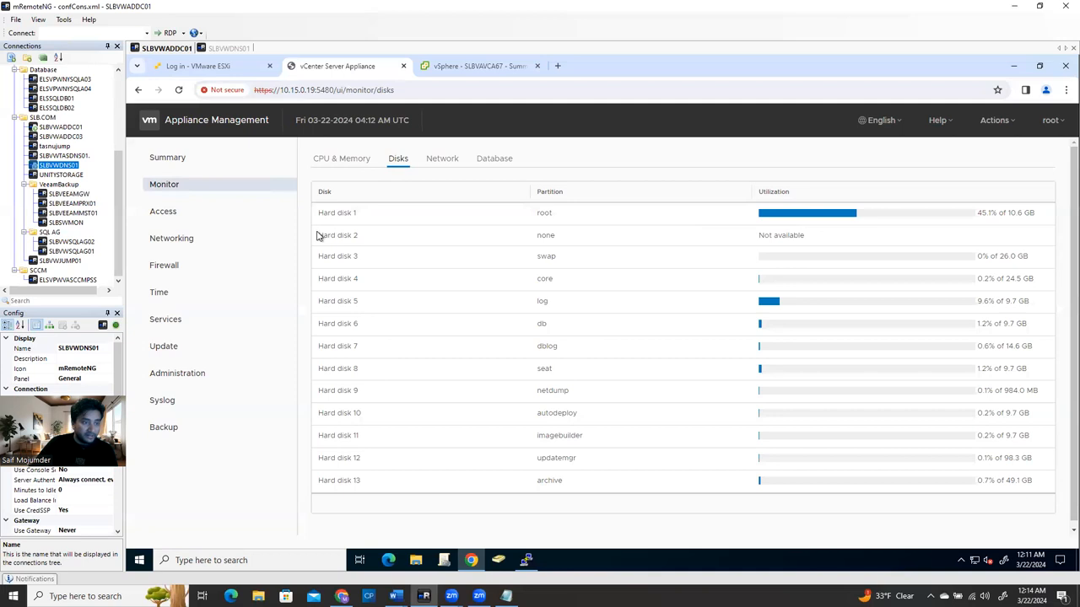
mouse_move(577, 263)
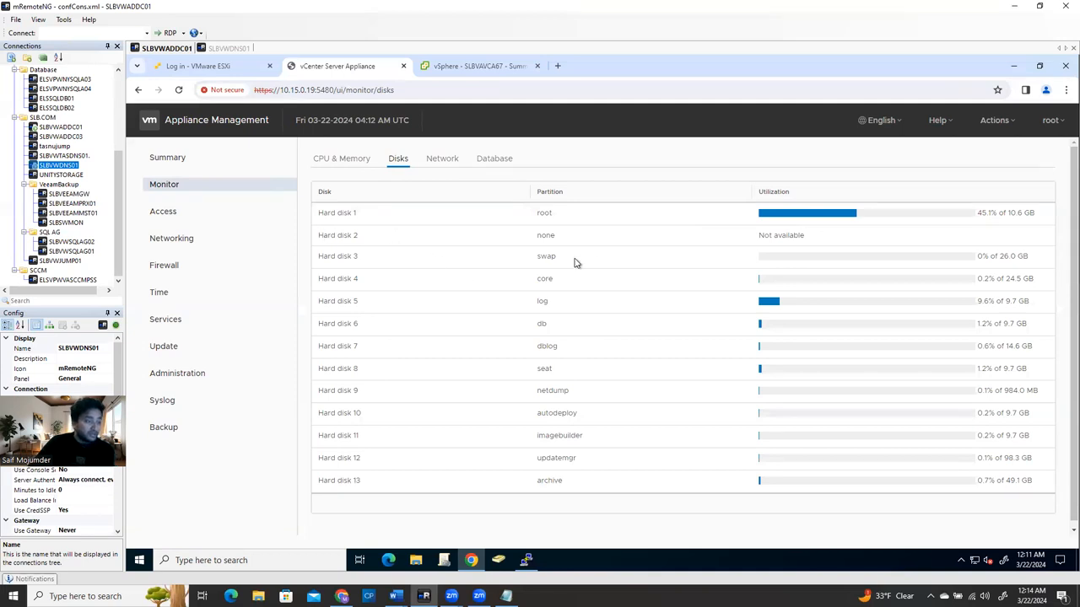
mouse_move(606, 220)
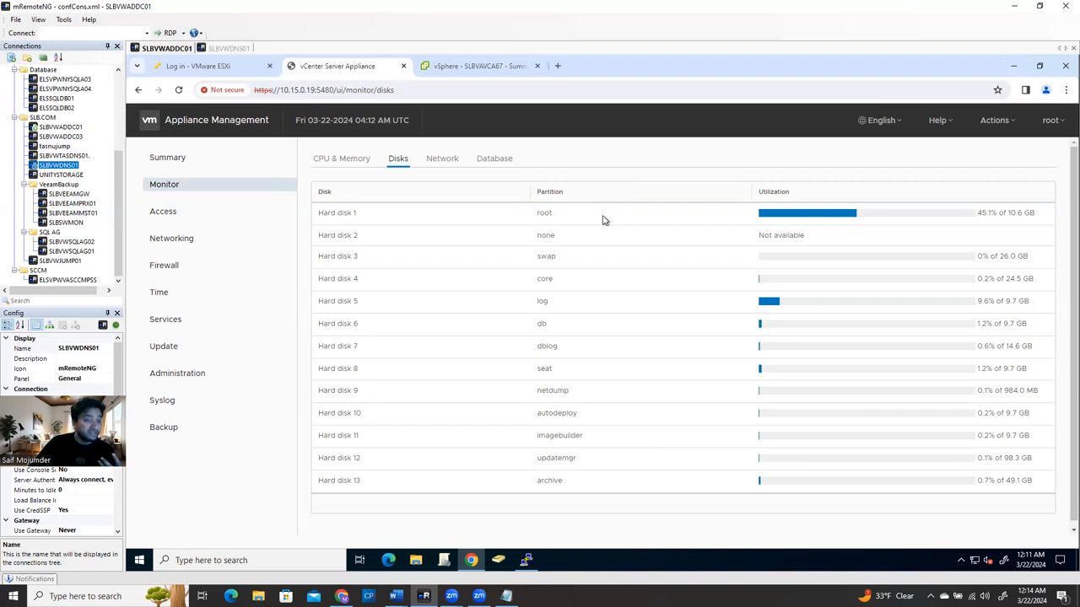
mouse_move(563, 226)
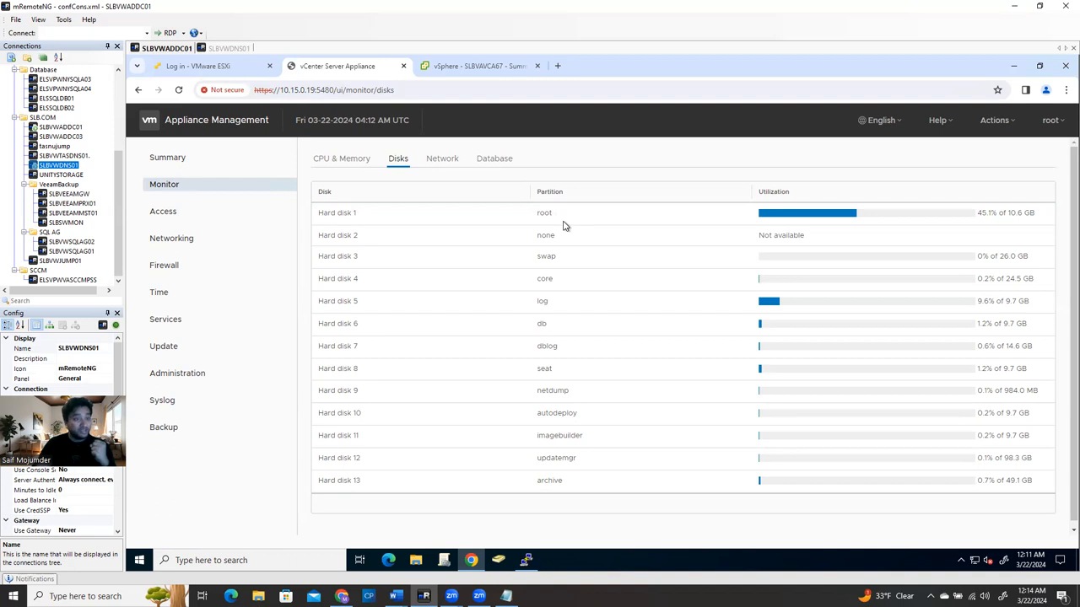
mouse_move(495, 159)
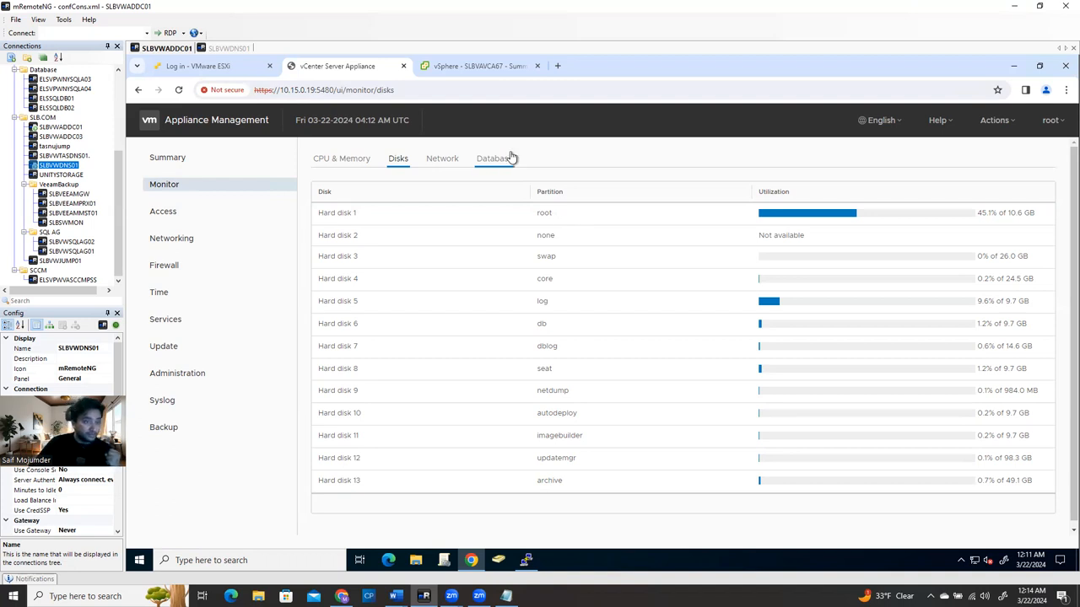
Step: Sign in to the ESXi host as root from a fresh browser tab, replacing the stale login tab
click(270, 66)
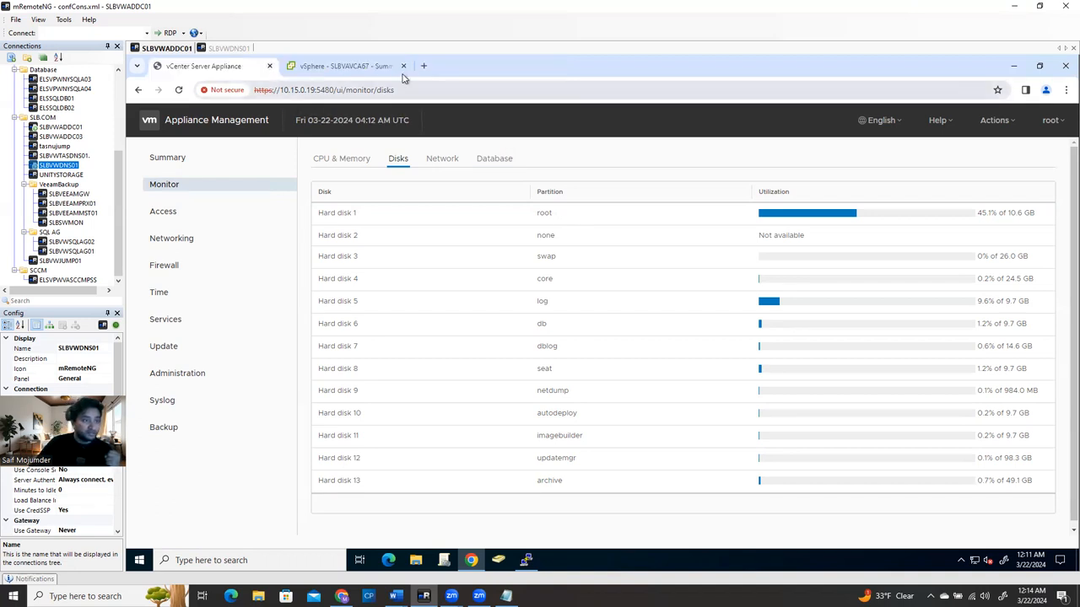
click(423, 66)
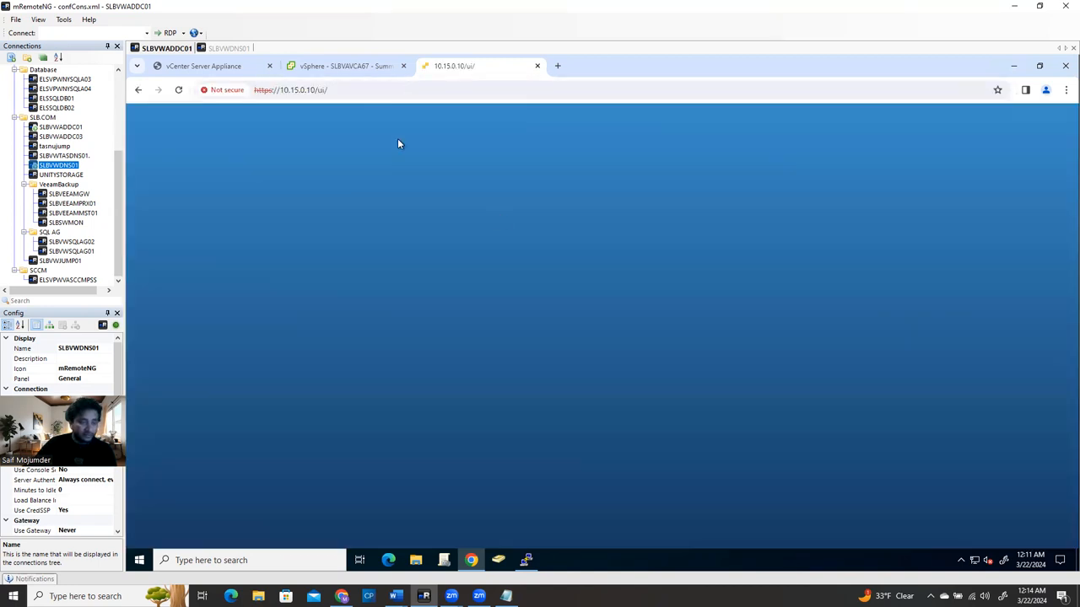
click(274, 294)
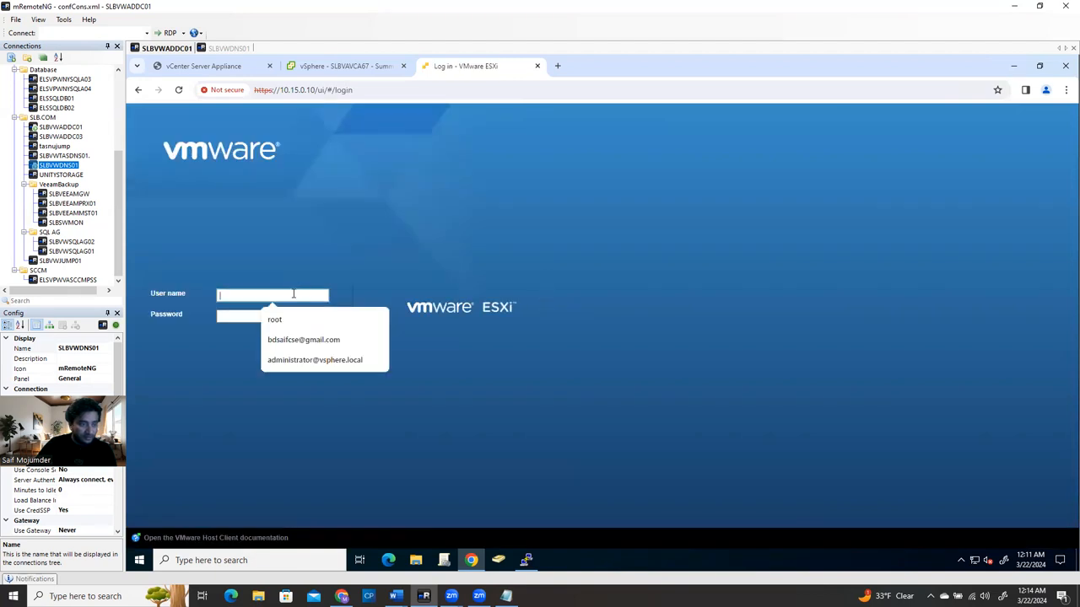
click(274, 319)
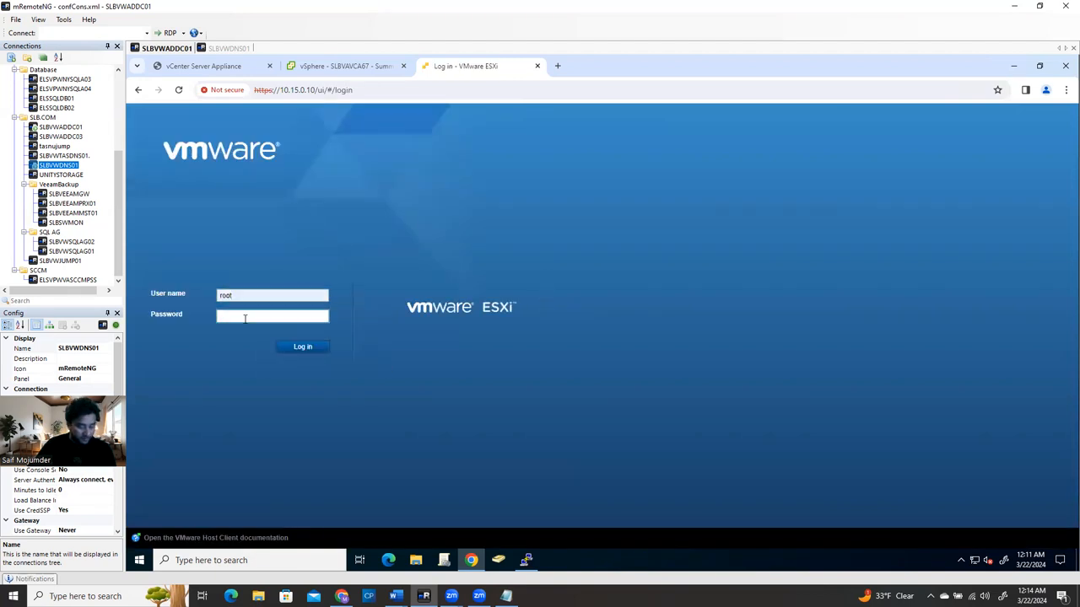
text(password)
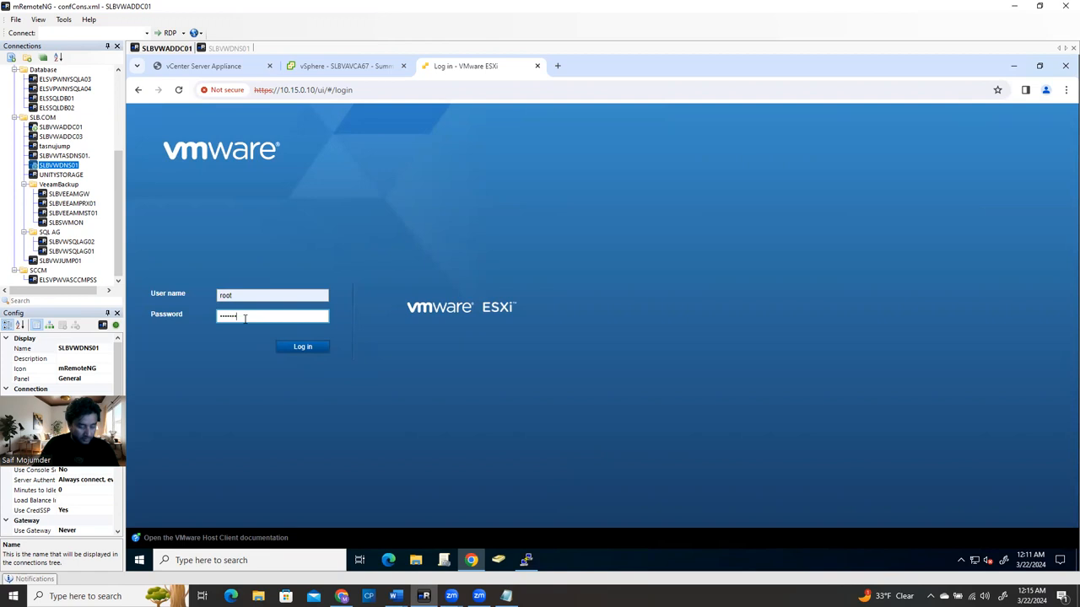
click(302, 347)
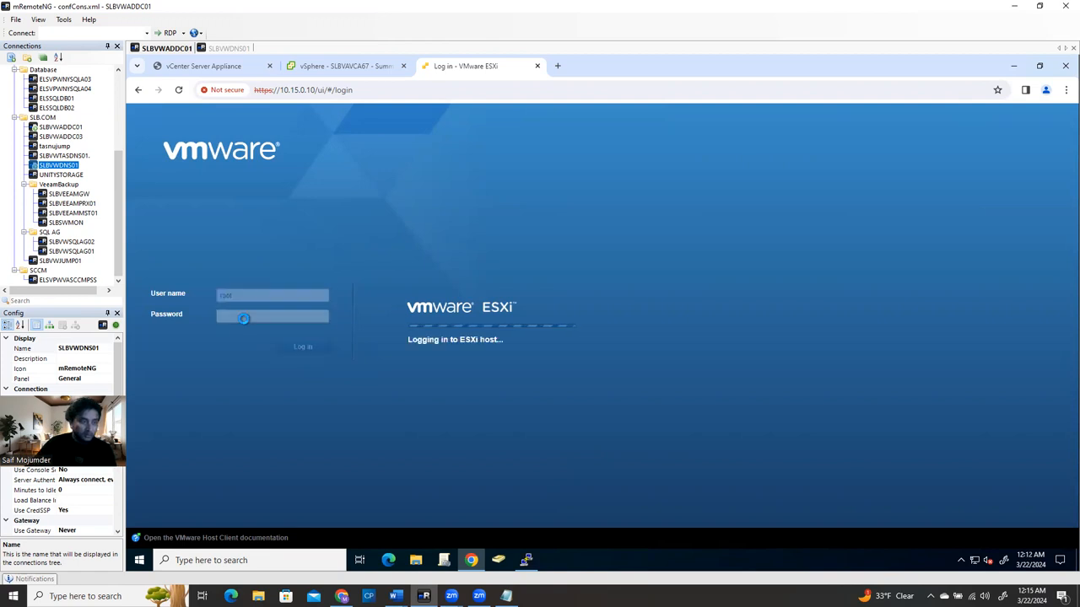
click(344, 65)
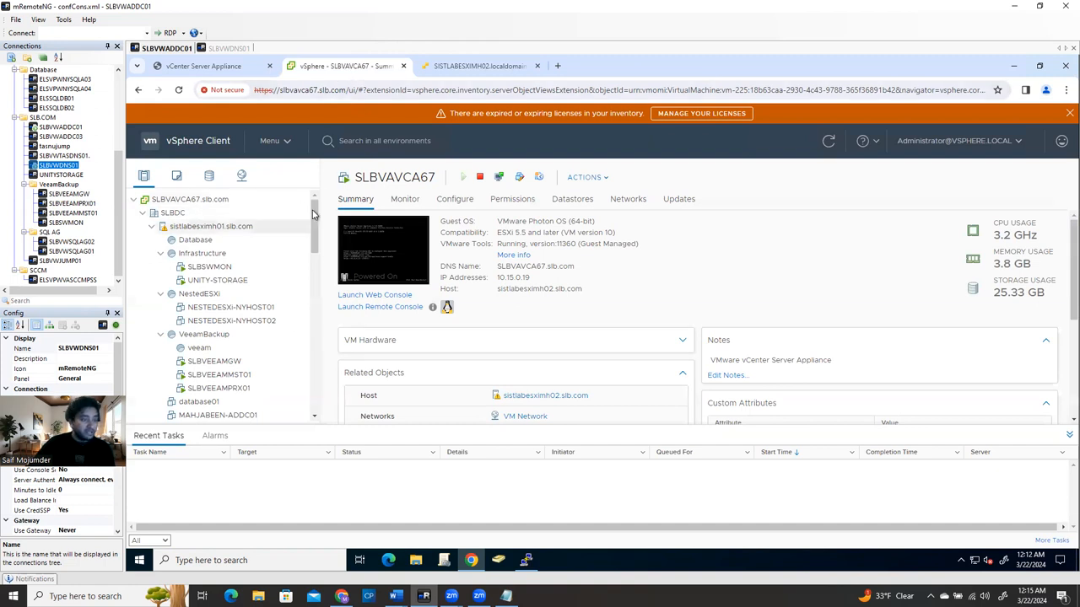
scroll(down, 3)
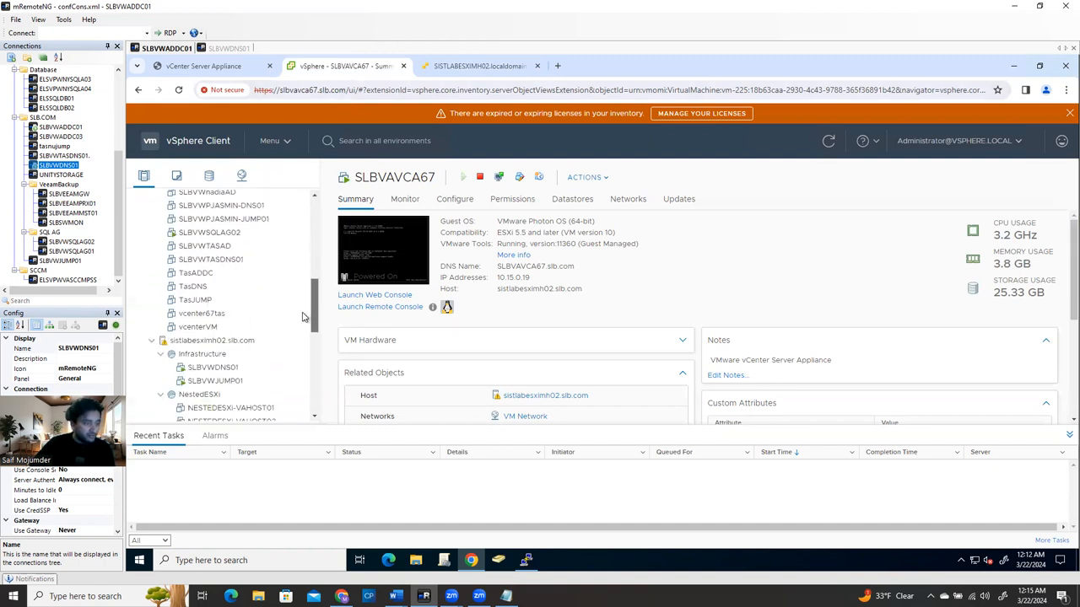
scroll(down, 3)
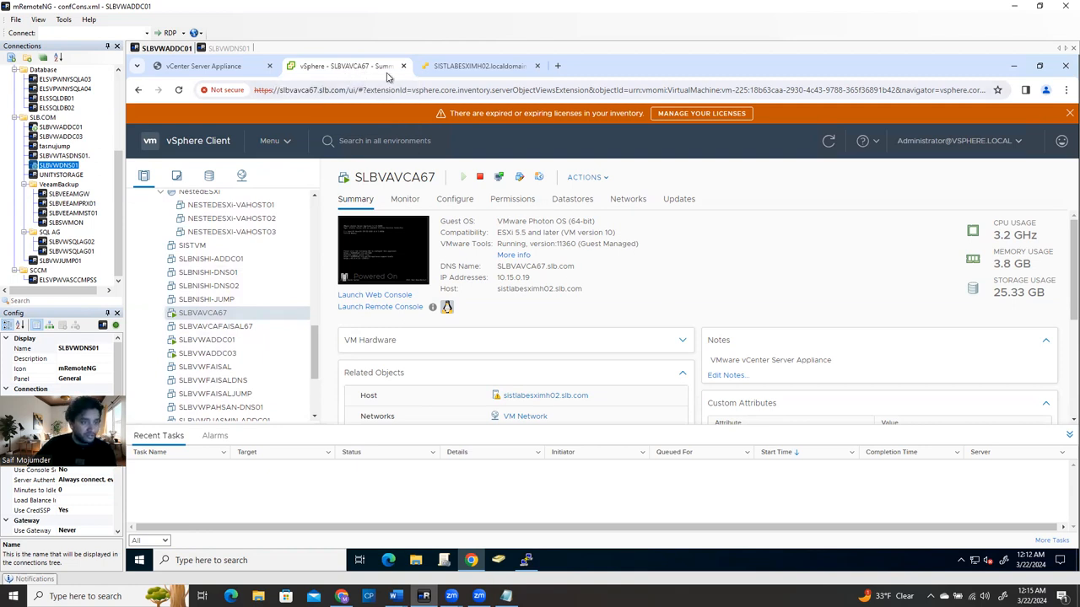
click(476, 66)
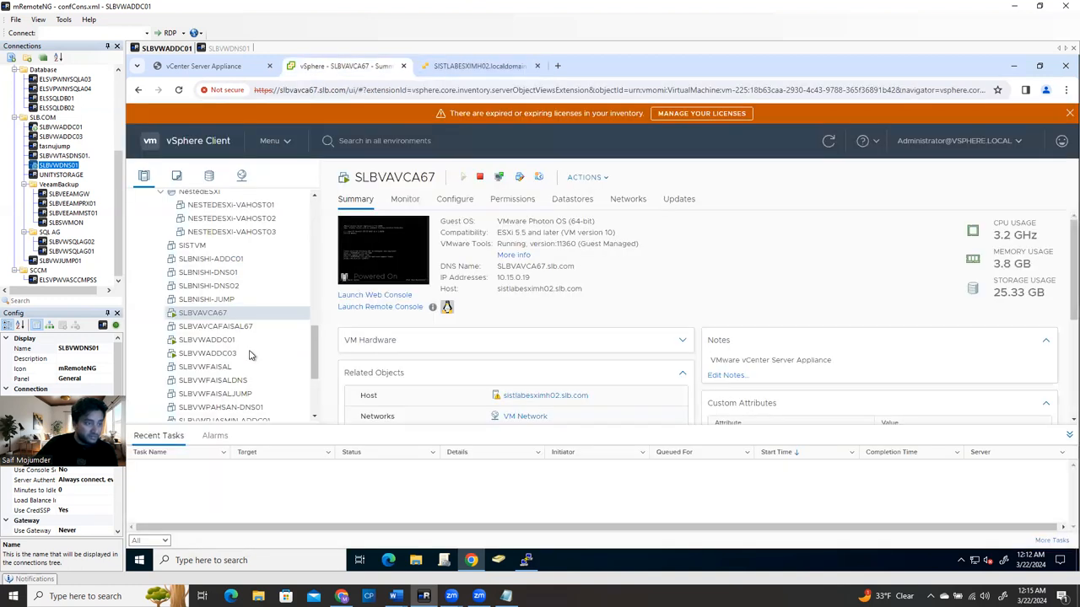
mouse_move(498, 294)
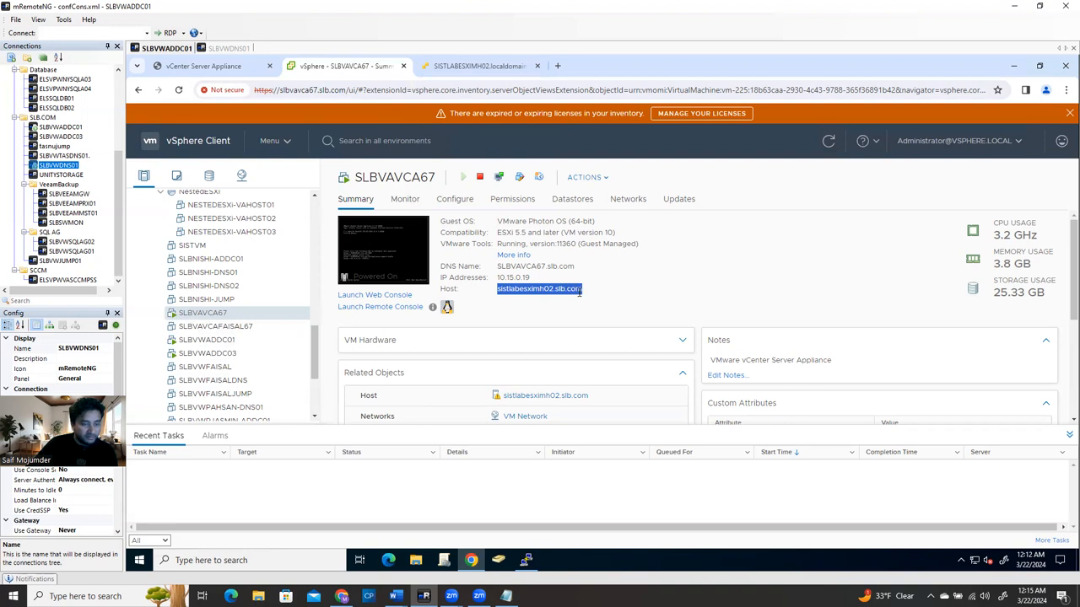
click(481, 66)
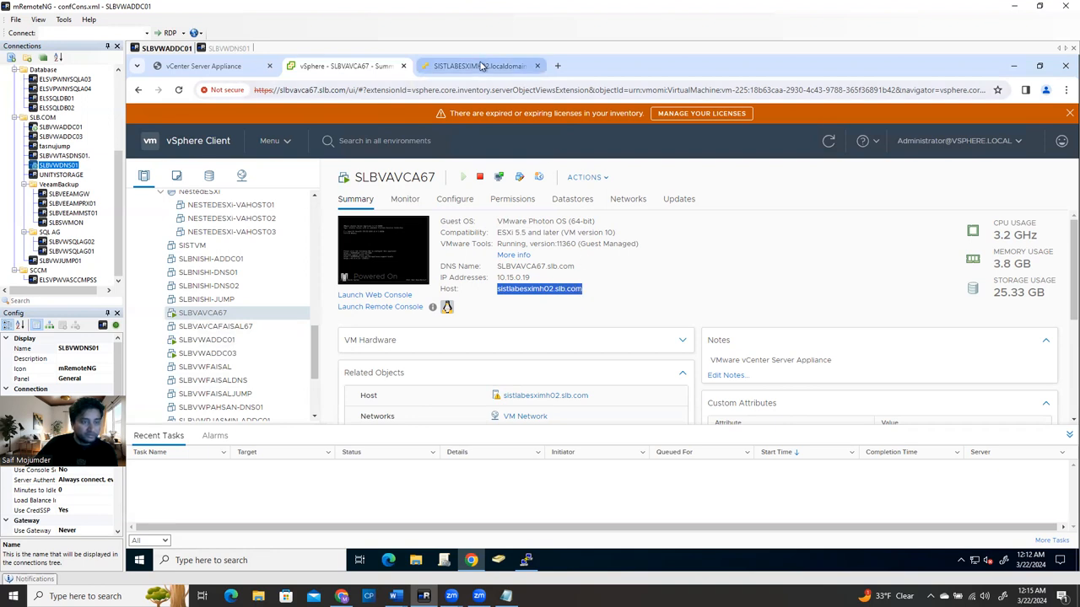
Step: Bring up Edit settings for the SLBVVCA67 VM from the Virtual Machines list
click(476, 65)
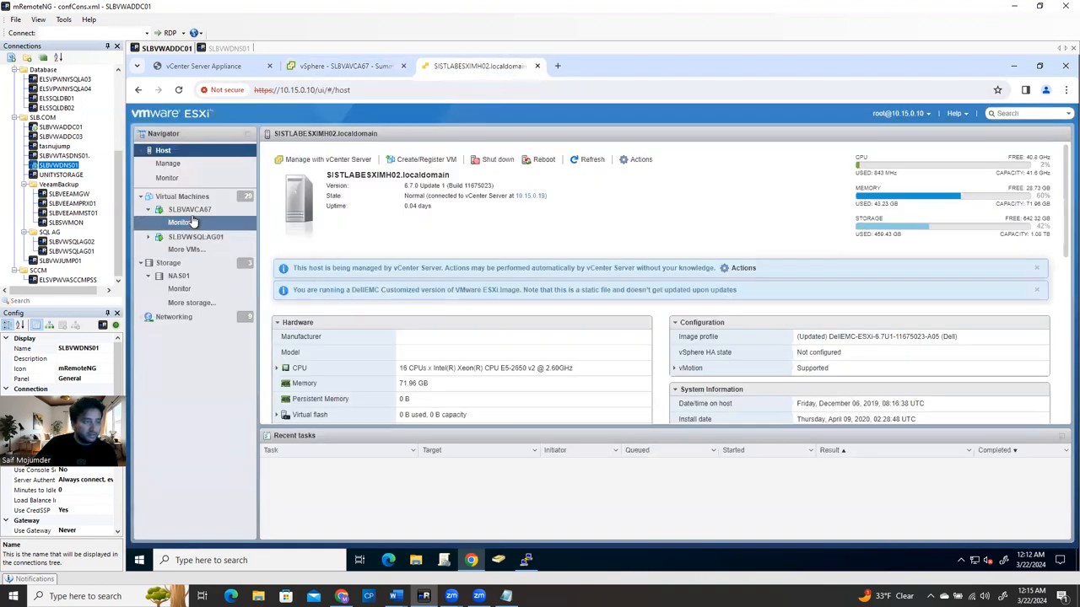
click(182, 196)
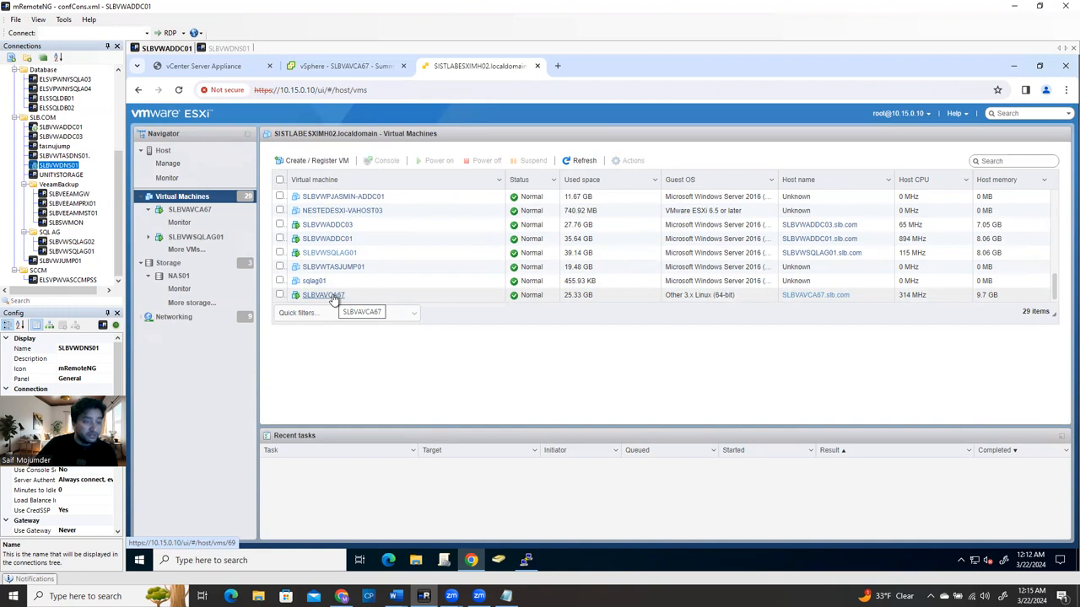
right_click(322, 294)
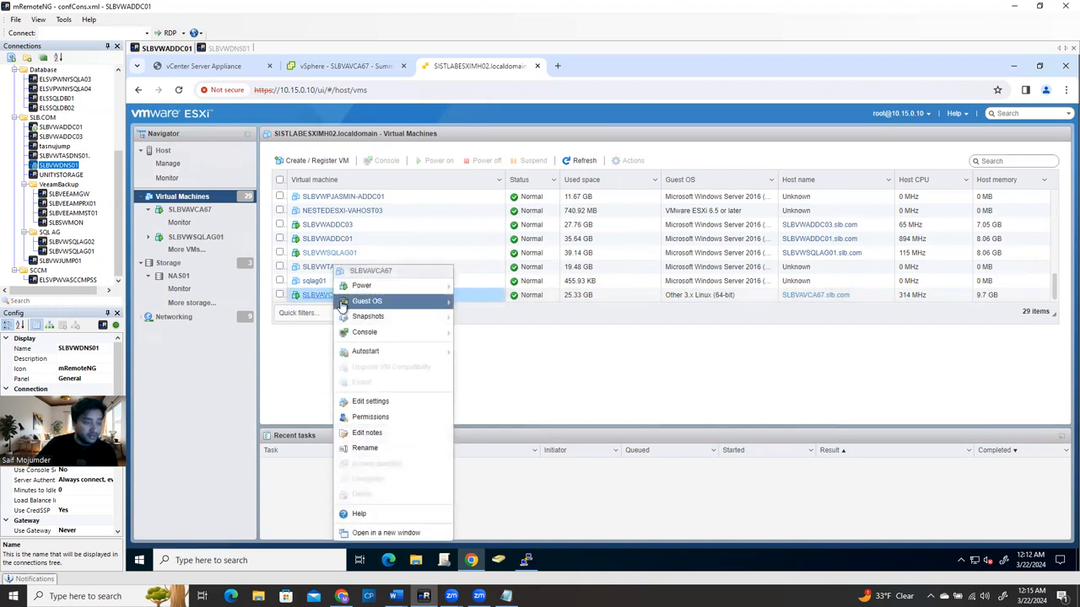
mouse_move(371, 402)
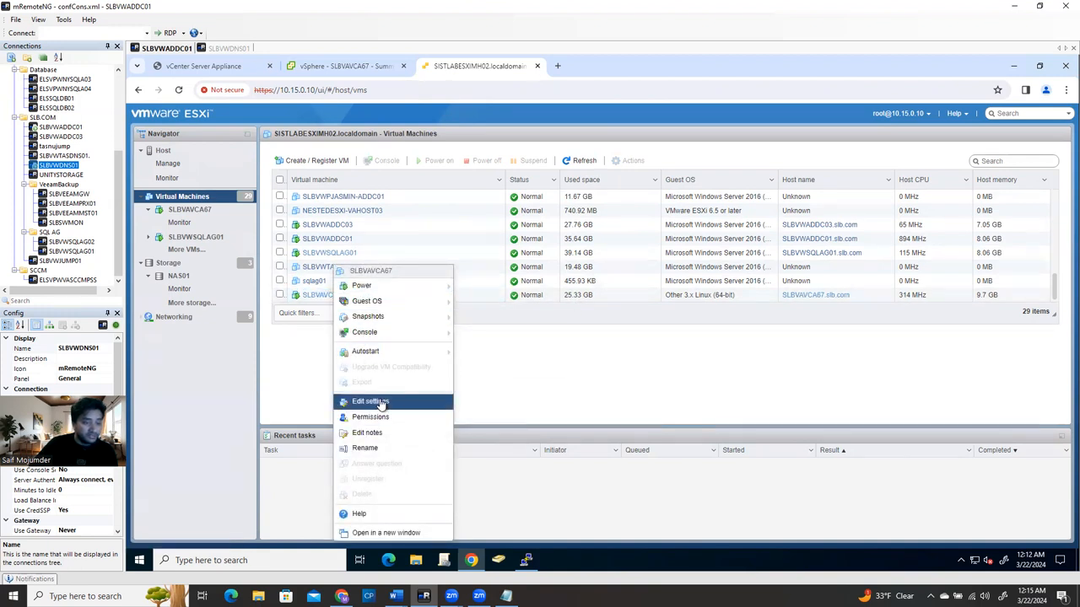
click(371, 401)
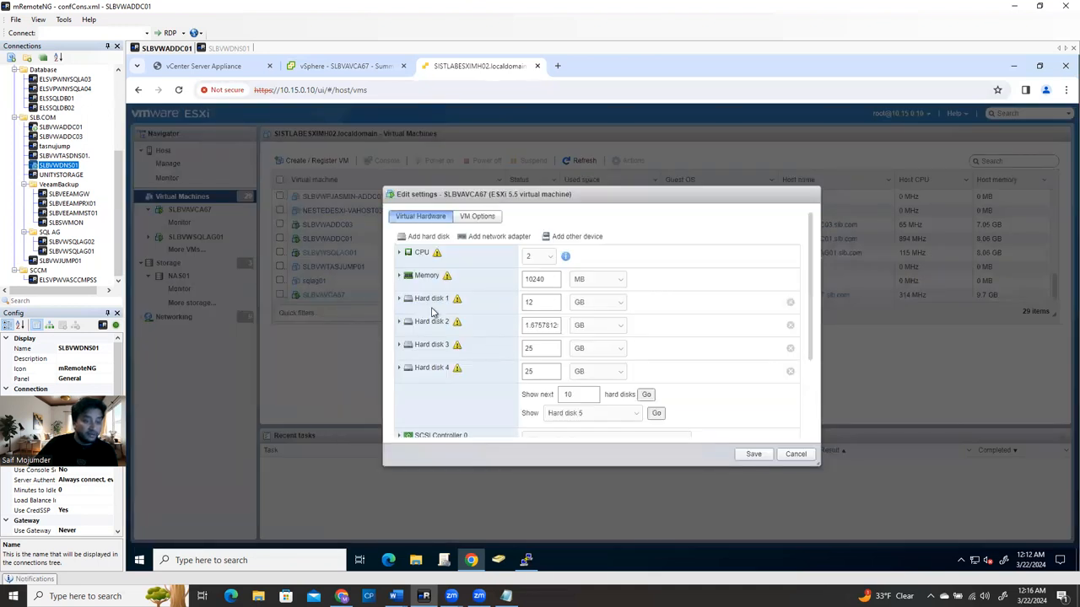
Step: Enlarge Hard disk 1 from 12 GB to 22 GB and save the VM reconfiguration
scroll(down, 3)
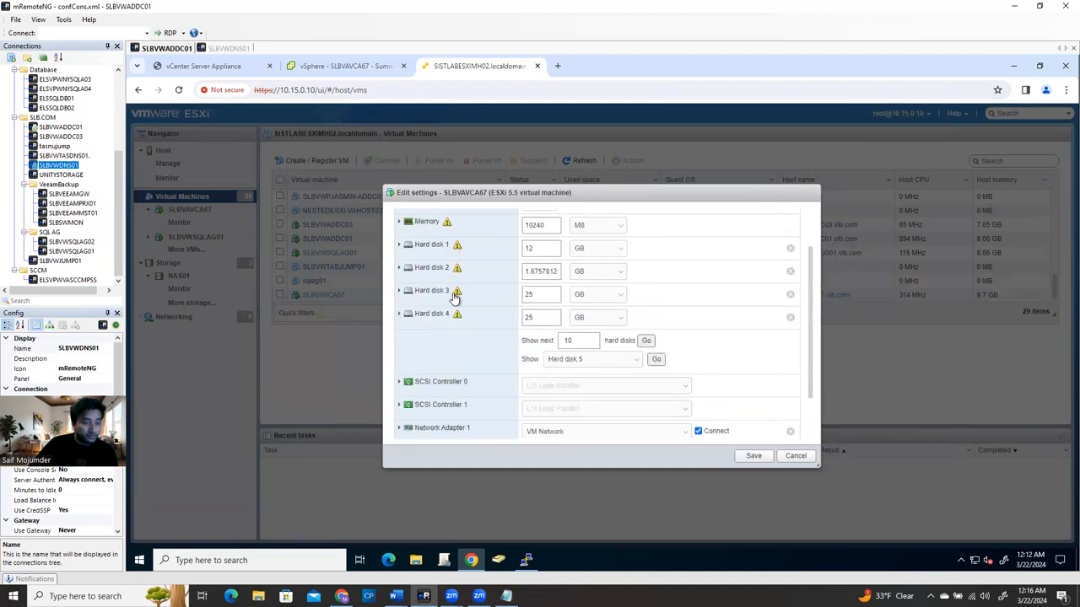
mouse_move(533, 352)
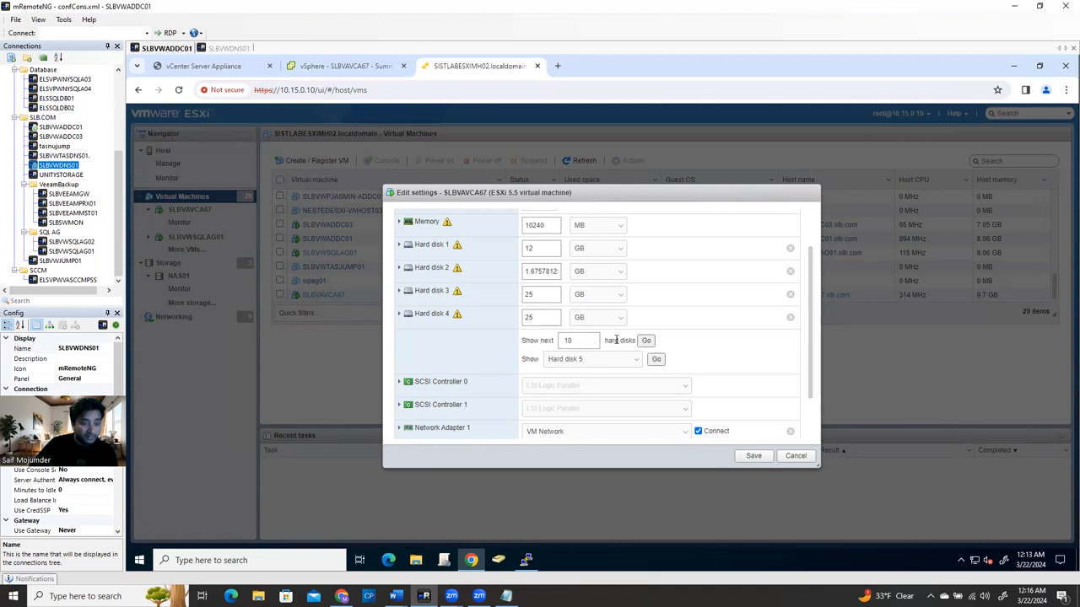
click(646, 341)
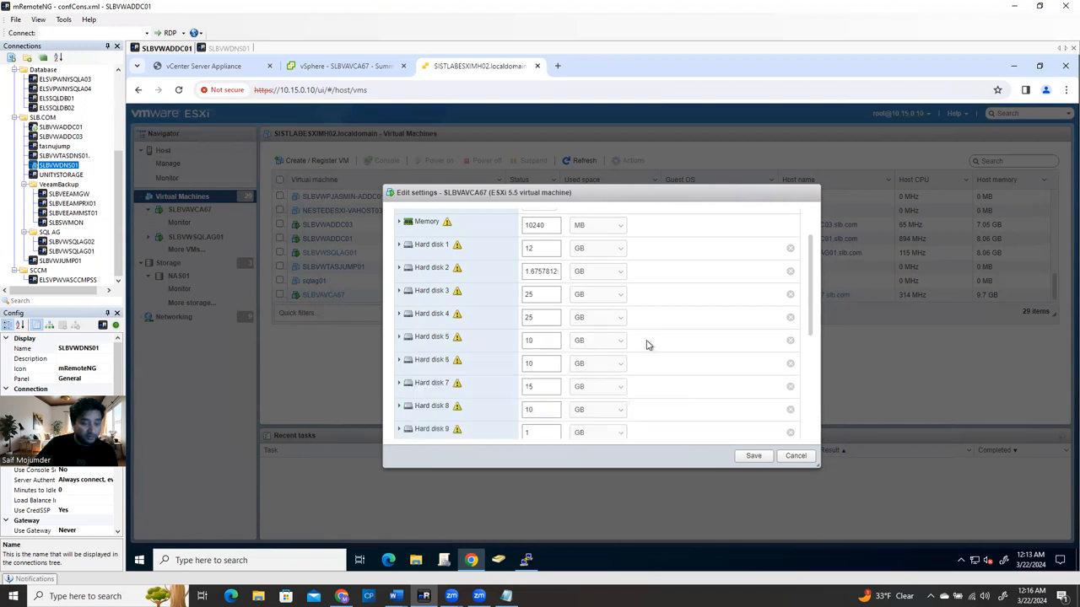
scroll(down, 3)
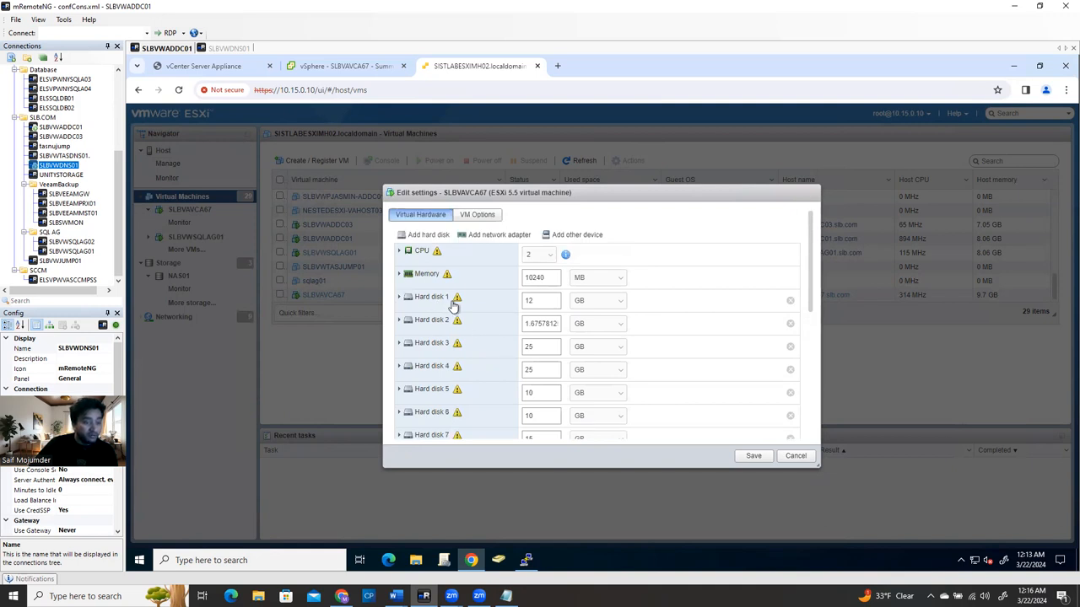
click(540, 301)
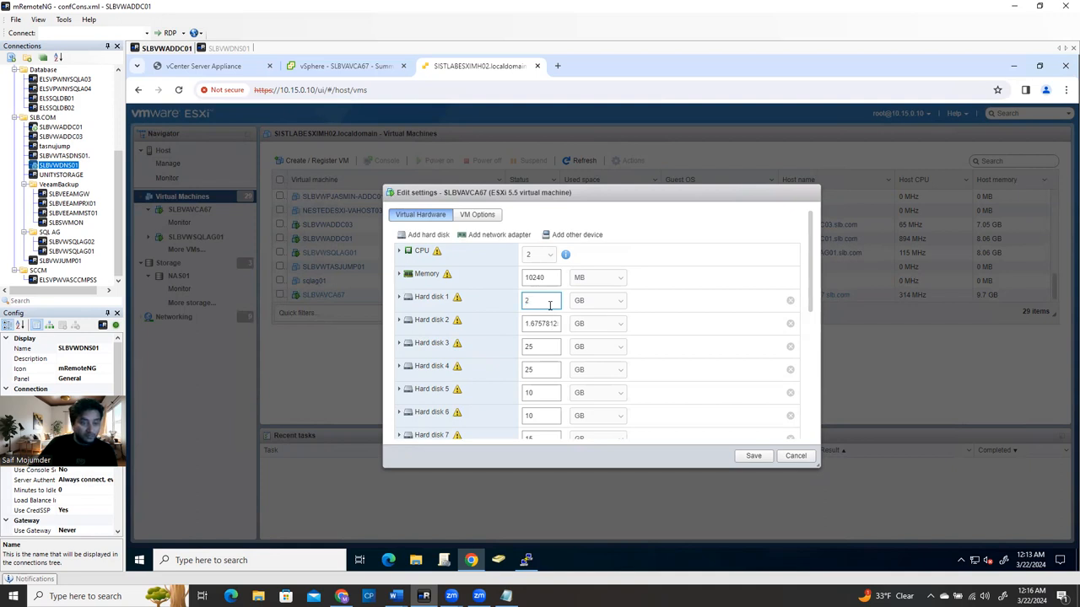
text(2)
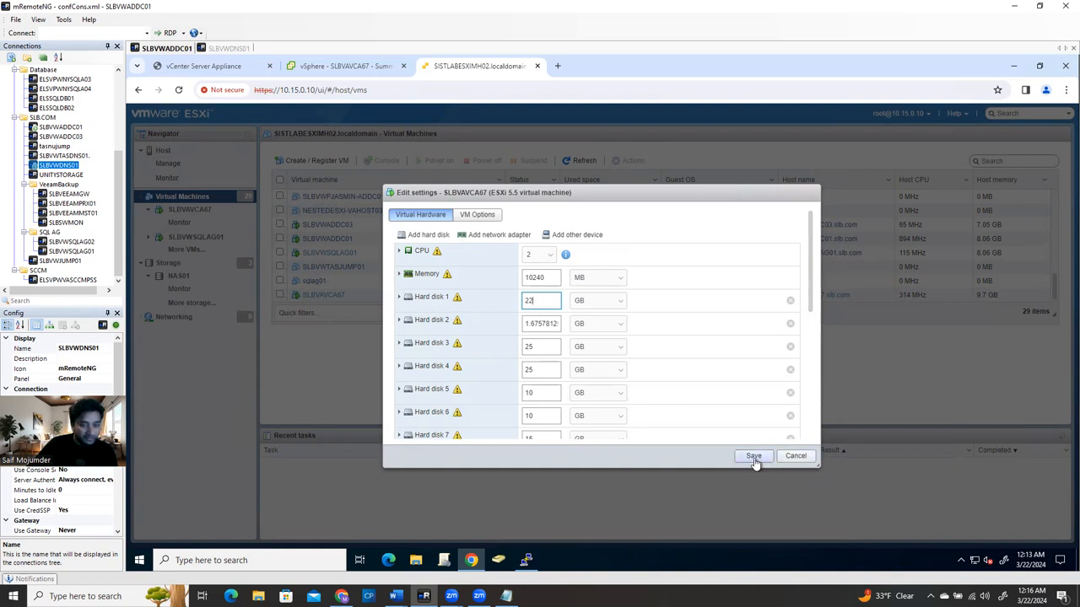
click(753, 455)
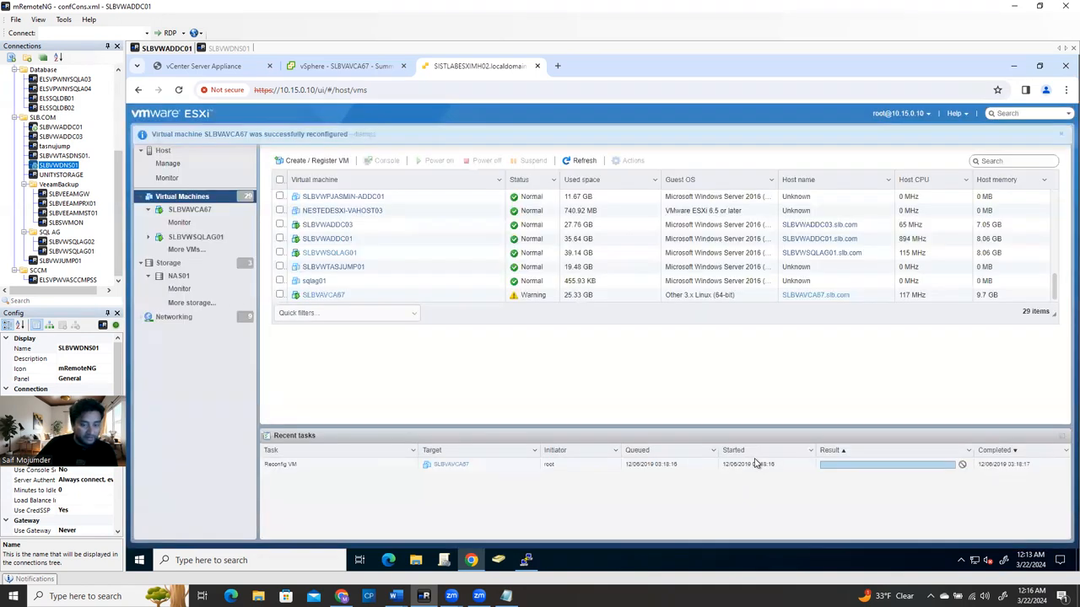
mouse_move(756, 462)
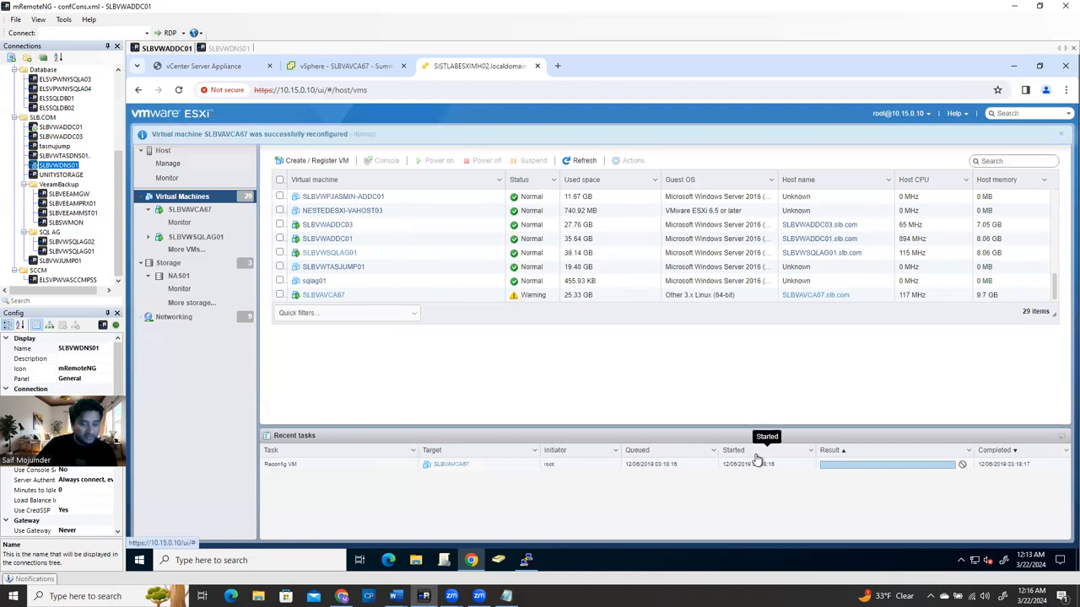
mouse_move(572, 331)
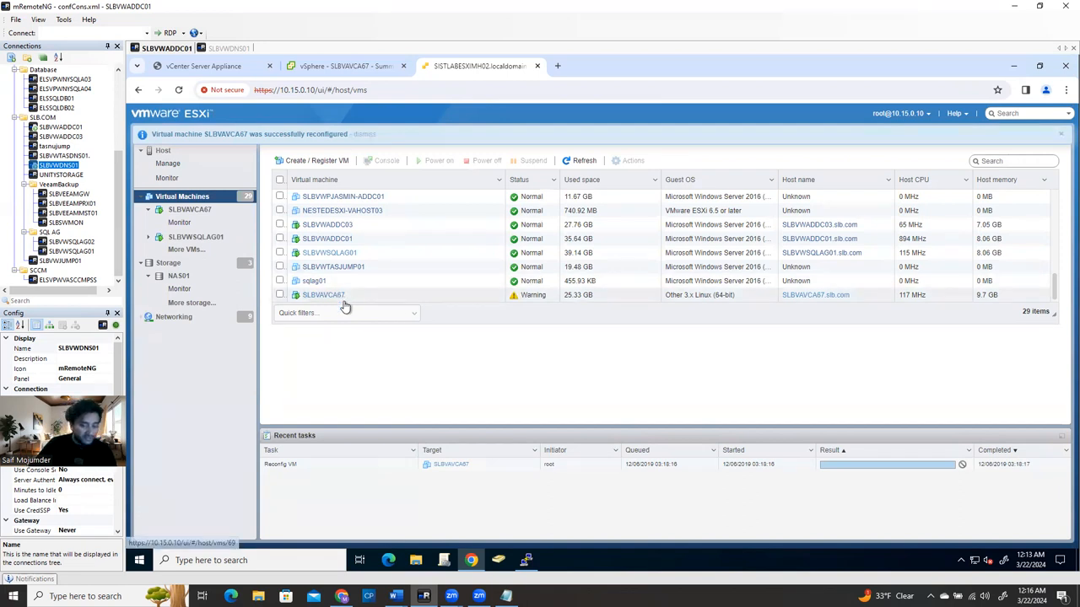
Step: Confirm the VM shows Normal status, then close the old PuTTY session
click(1059, 135)
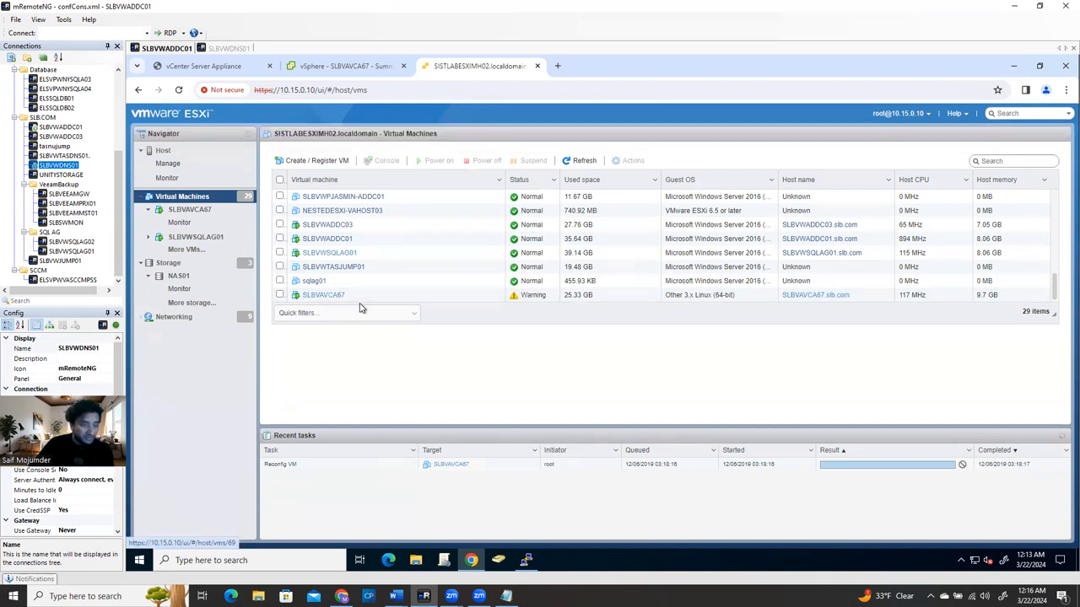
mouse_move(361, 306)
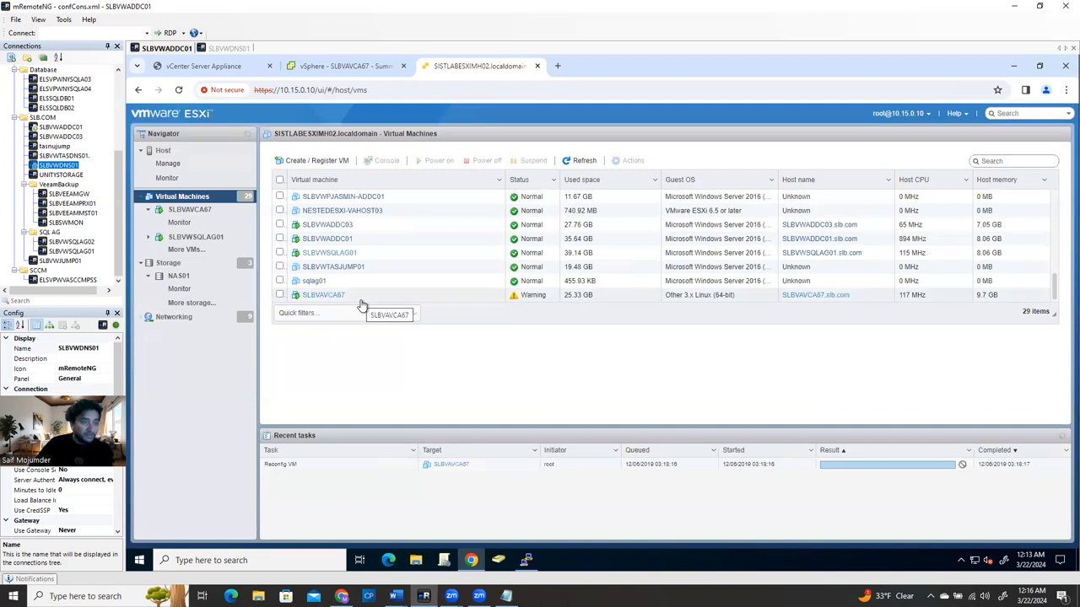
mouse_move(341, 240)
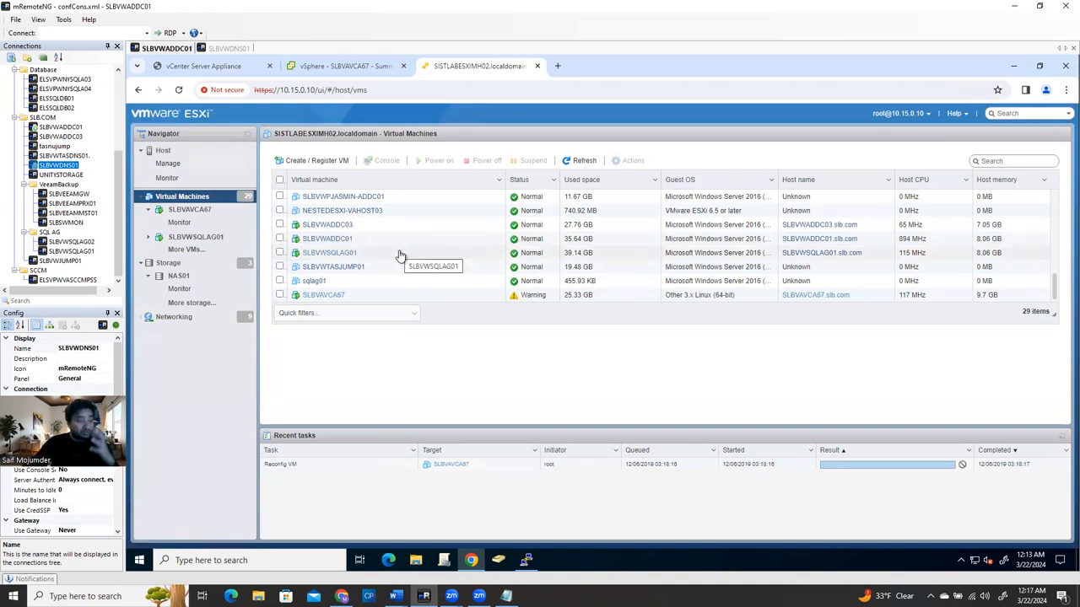
mouse_move(334, 300)
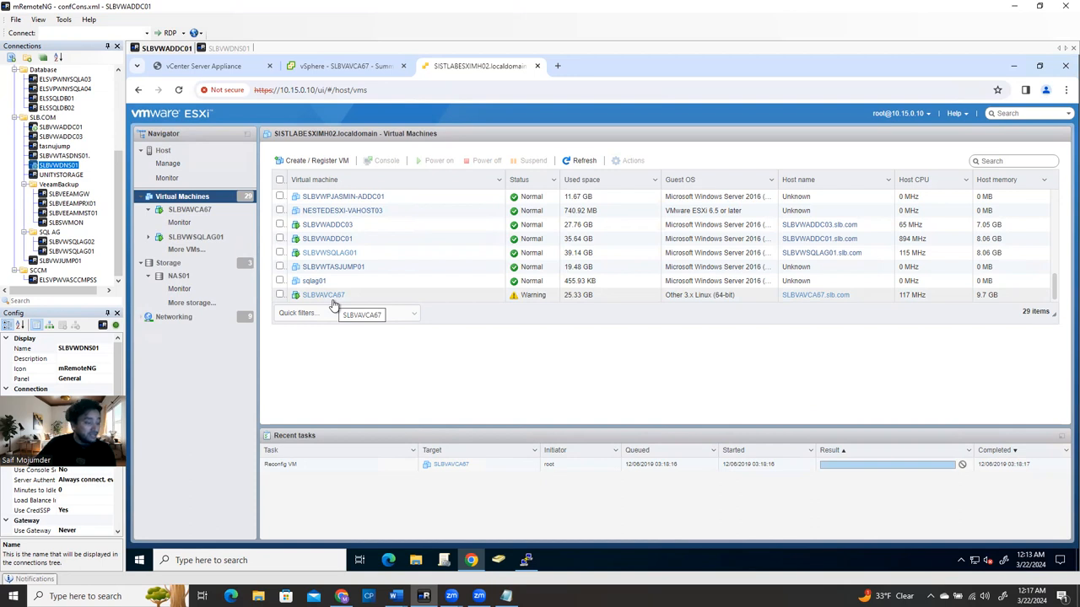
mouse_move(616, 474)
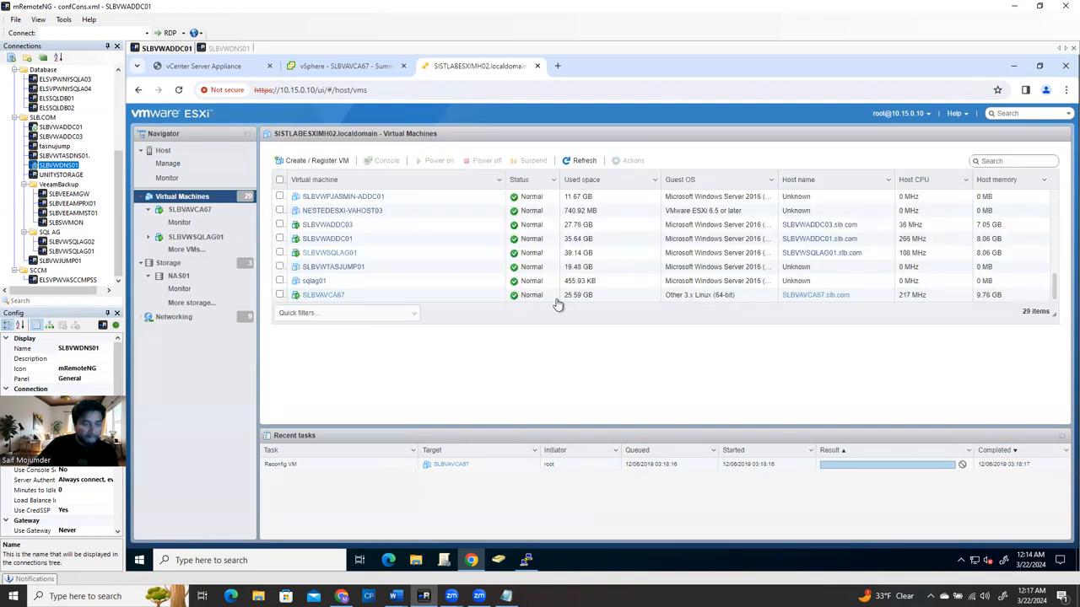
mouse_move(928, 481)
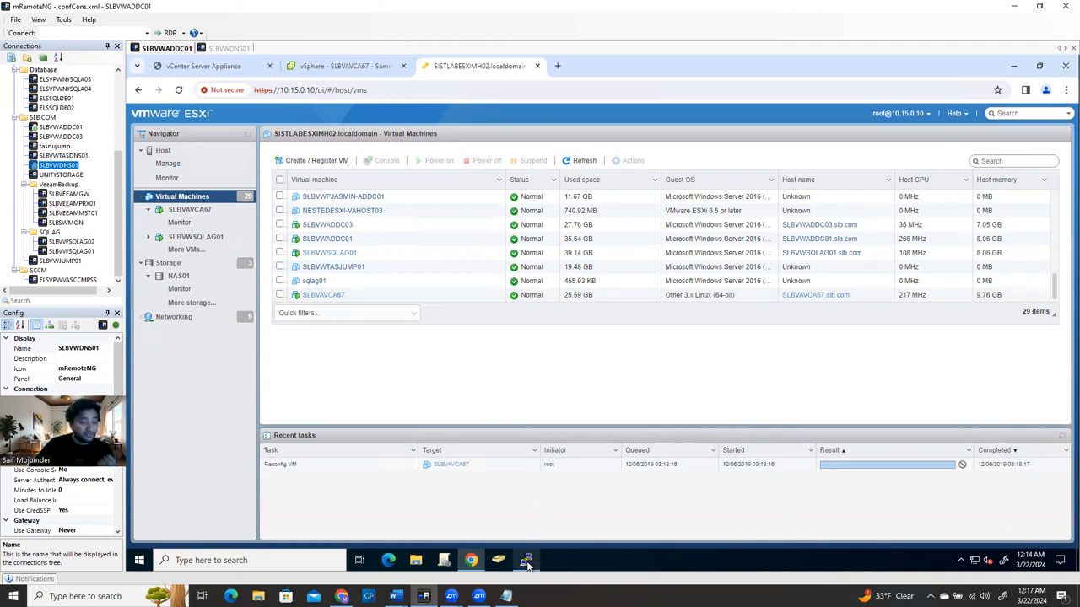
click(527, 561)
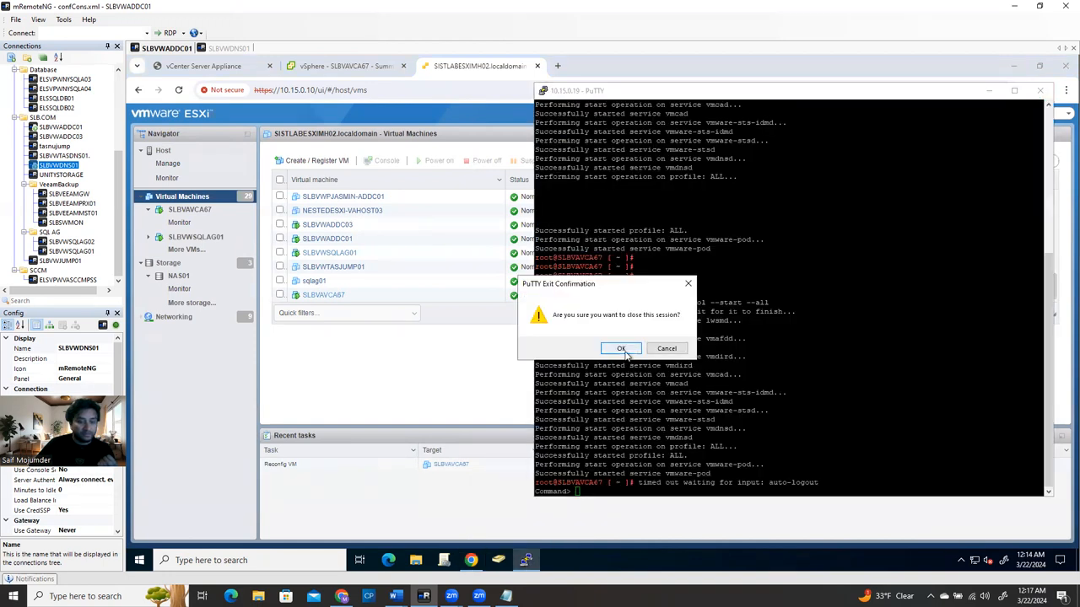
click(621, 347)
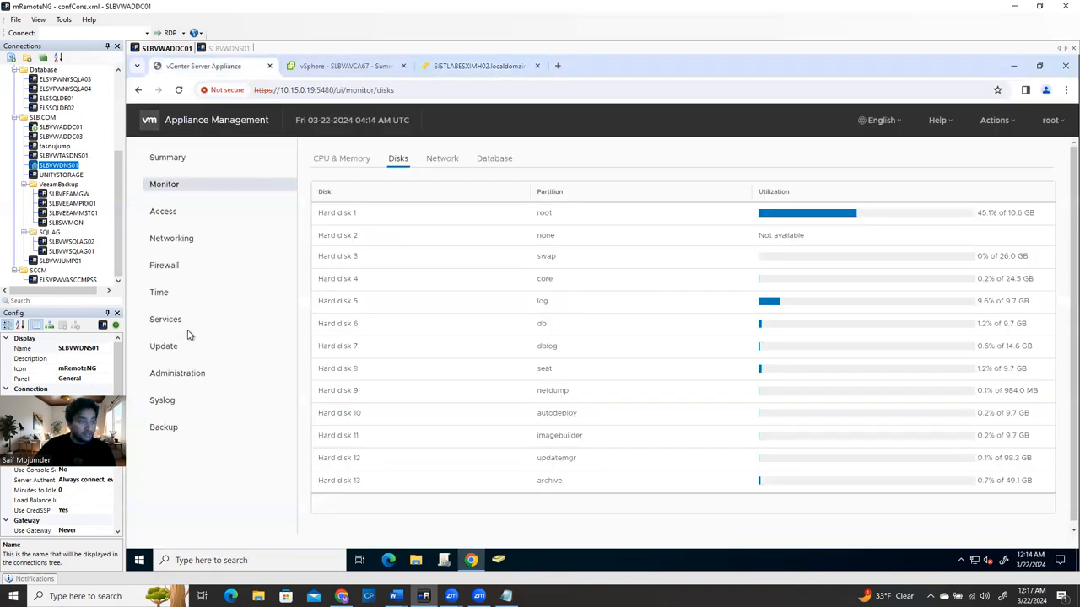
Step: In Access settings keep Bash Shell enabled with a 100-minute timeout
click(162, 211)
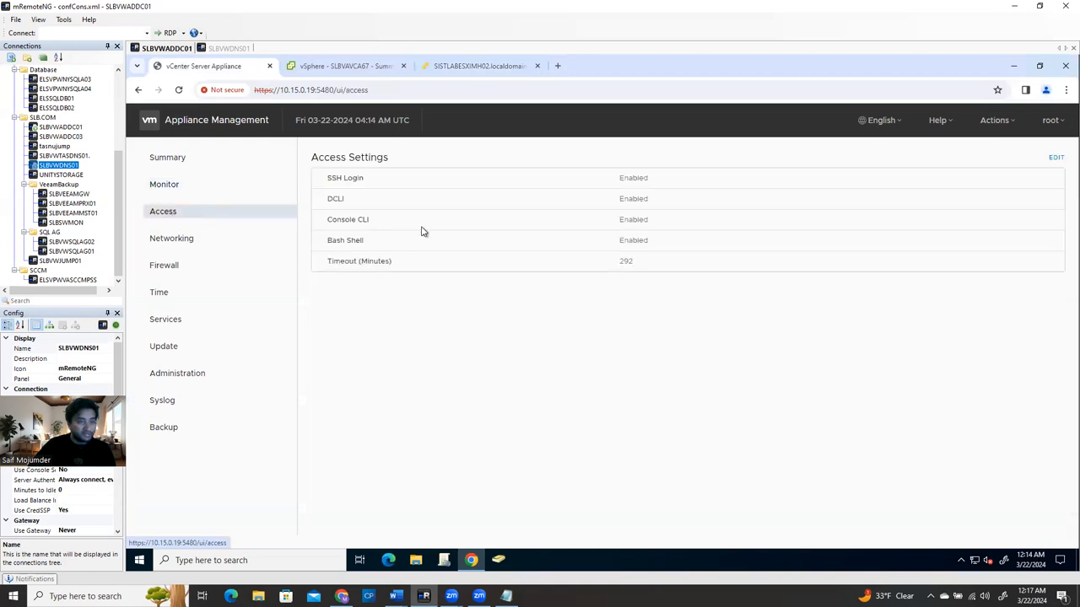
click(1056, 156)
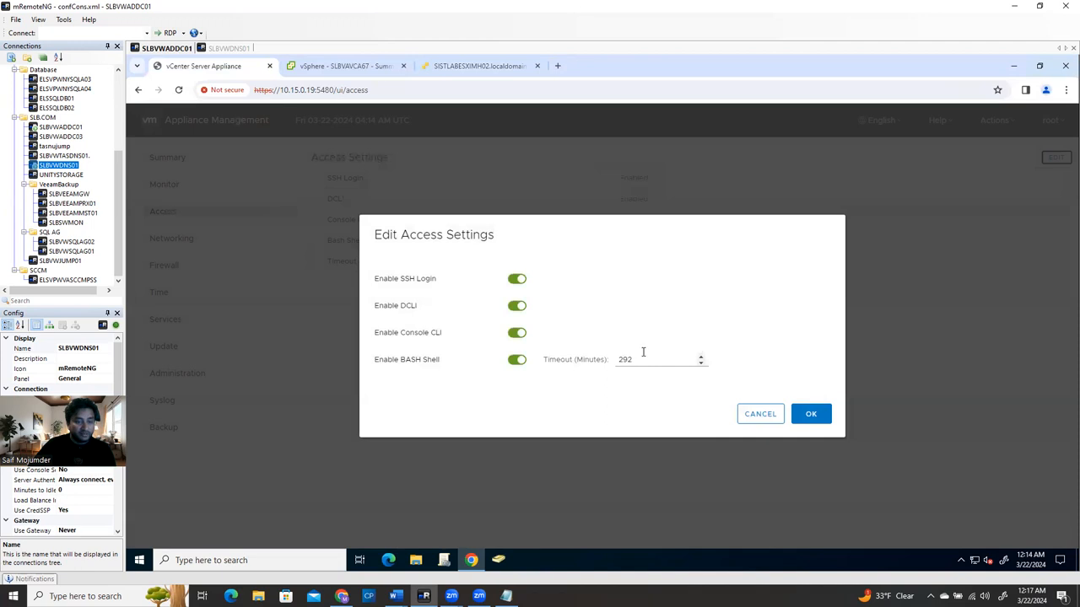
click(516, 360)
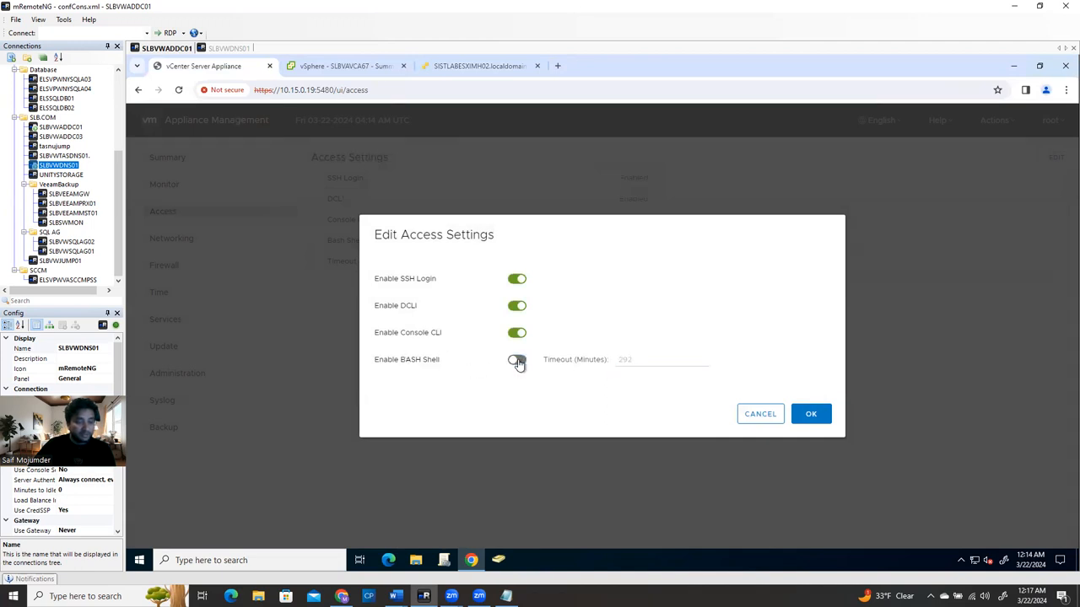
click(516, 359)
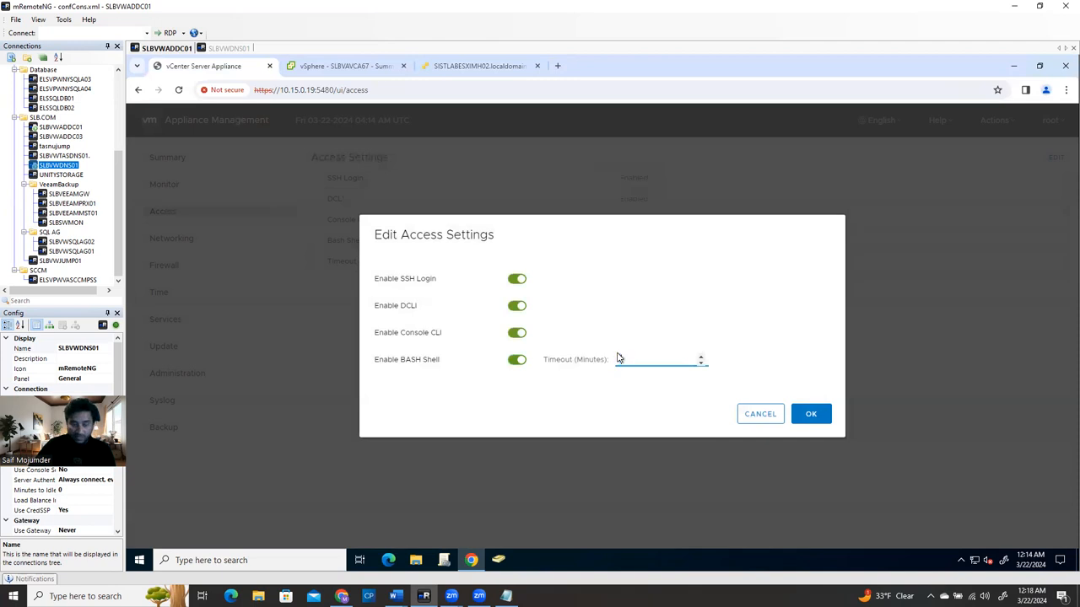
text(100)
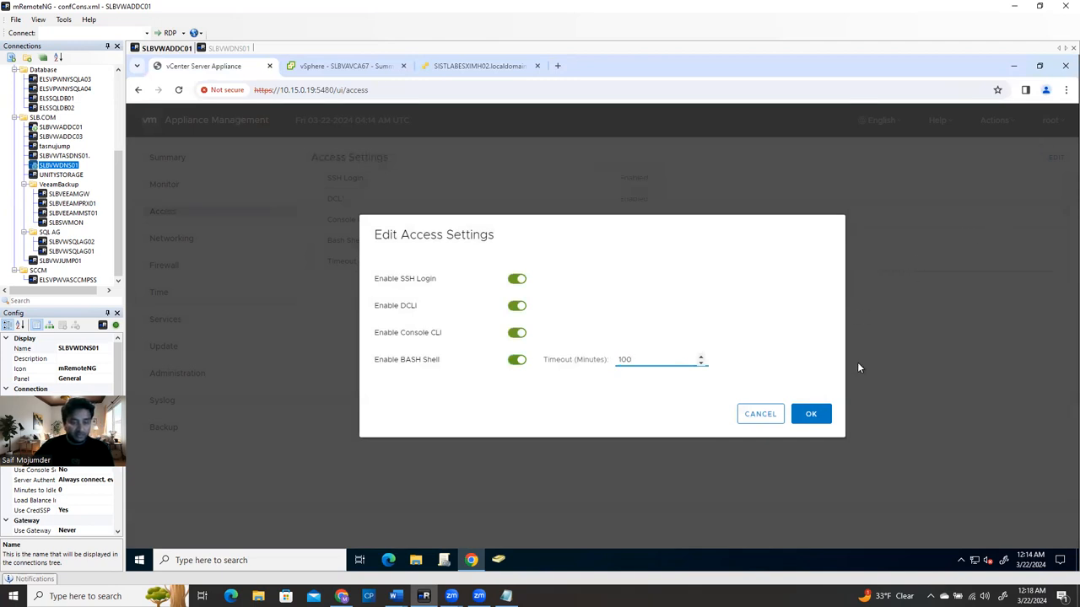
click(809, 414)
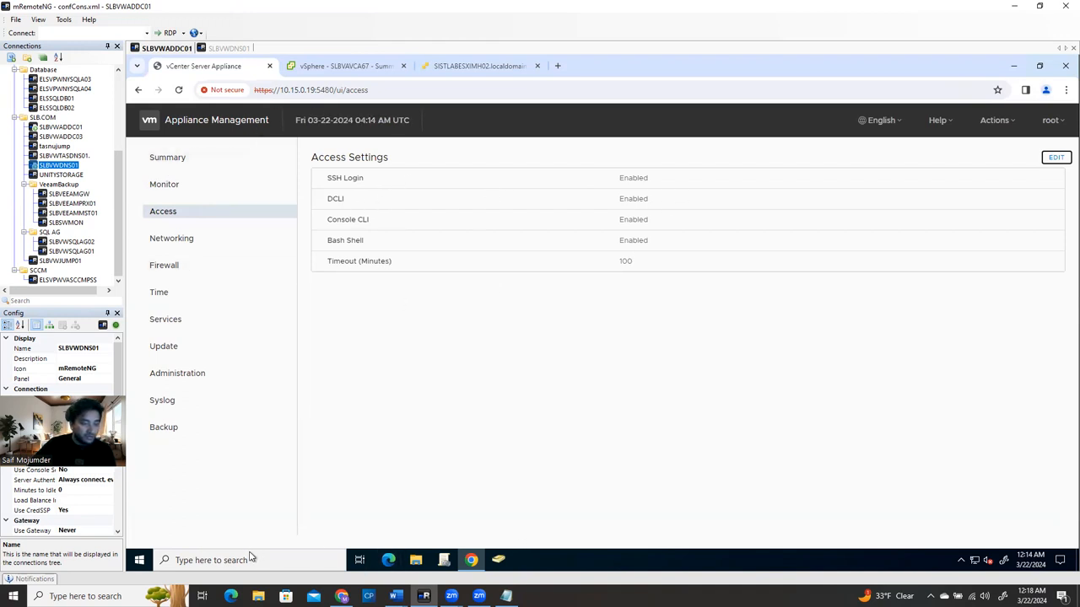
Step: Launch PuTTY from Windows search and connect over SSH to 10.15.0.19
text(p)
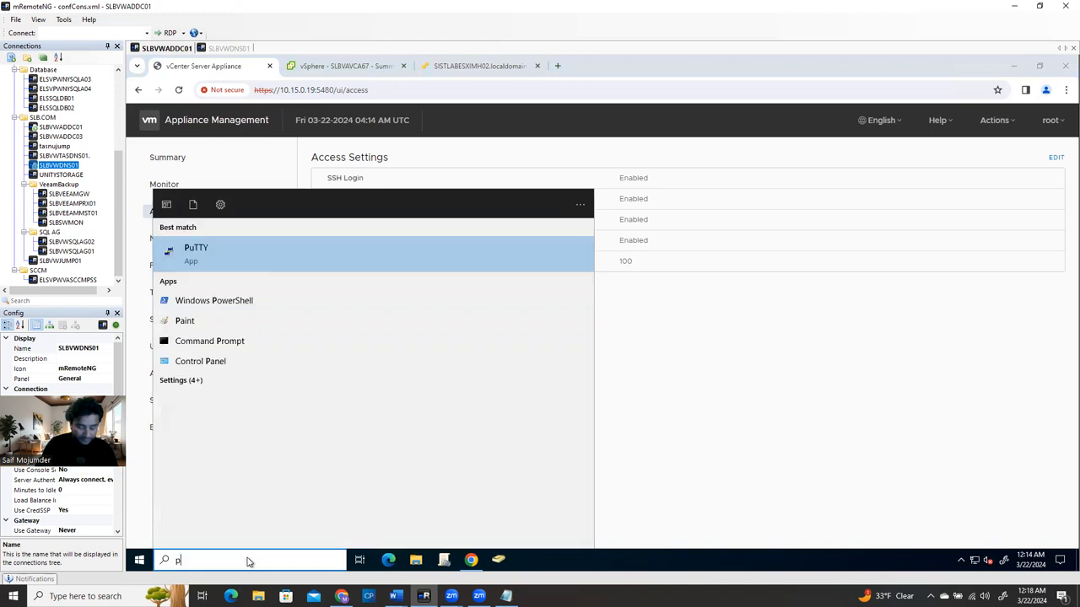
text(utty)
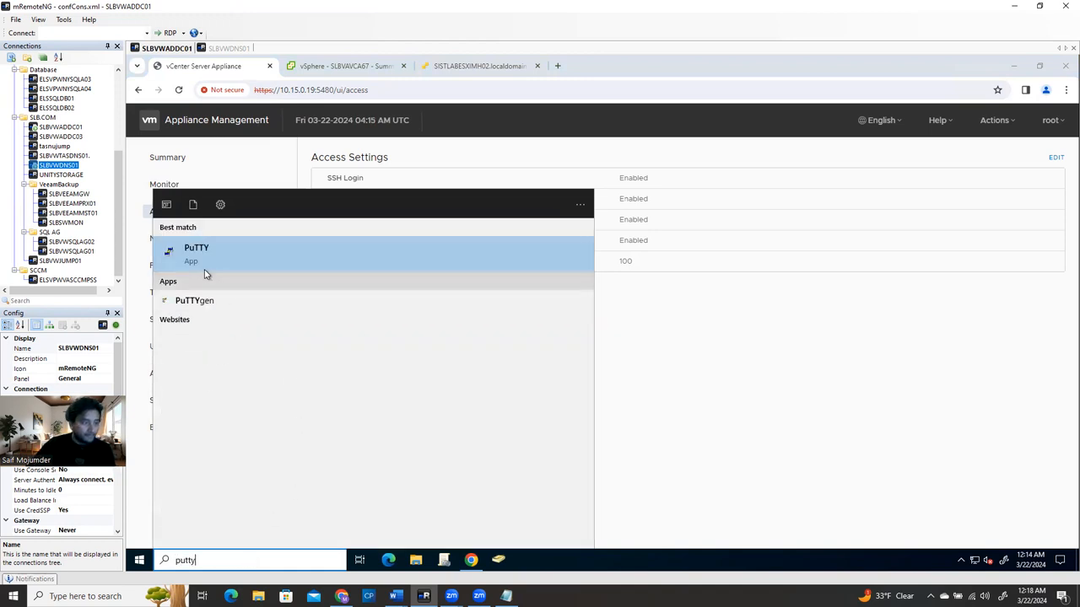
click(196, 253)
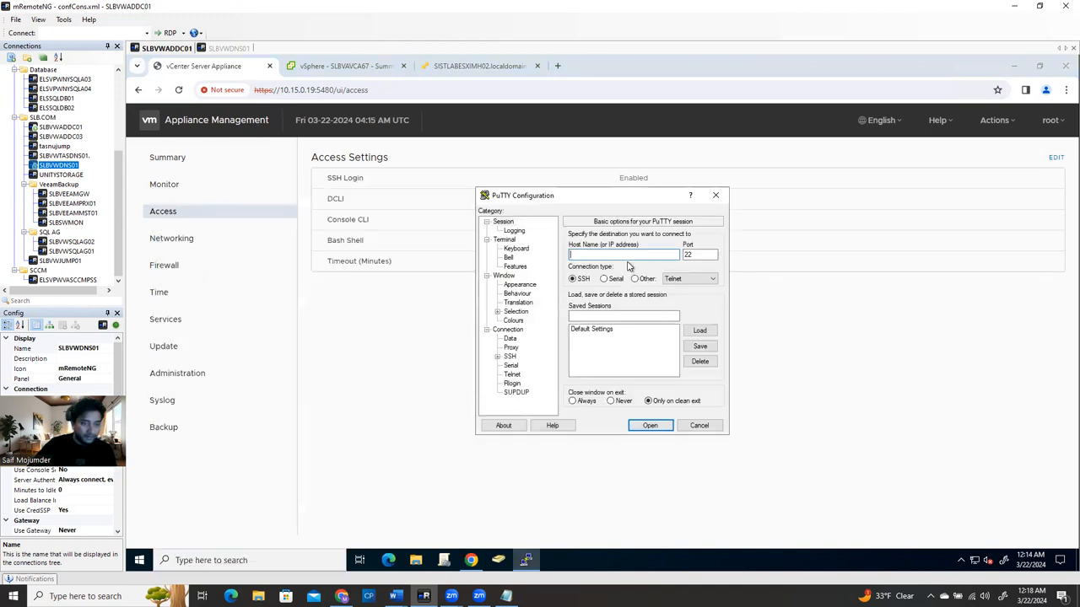
text(10.15.0.19)
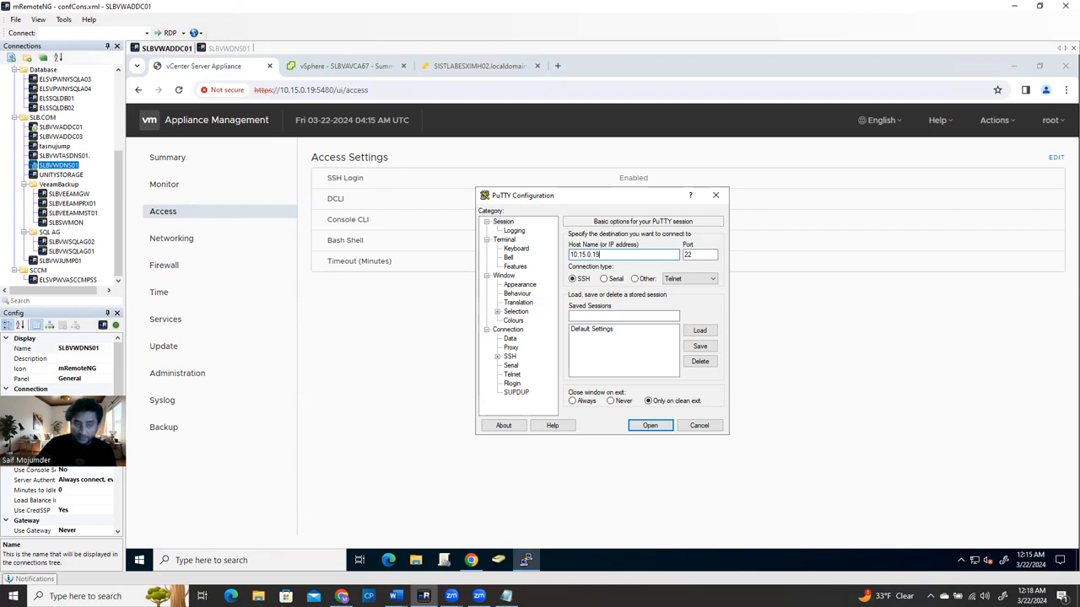
click(650, 425)
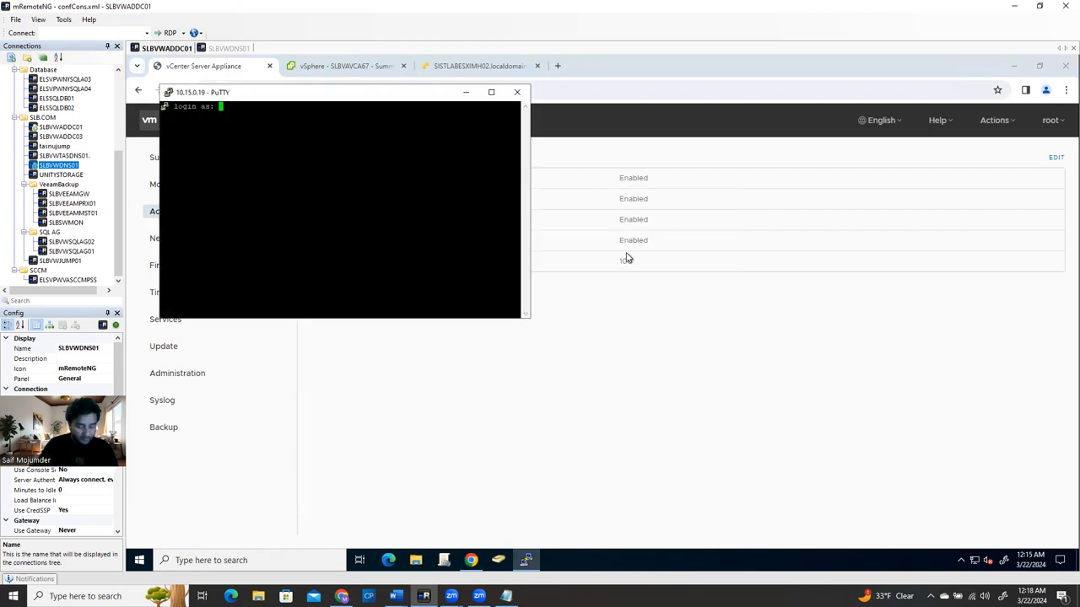
Step: Log in as root, enter the Bash shell and run df -h to list filesystem sizes
text(root)
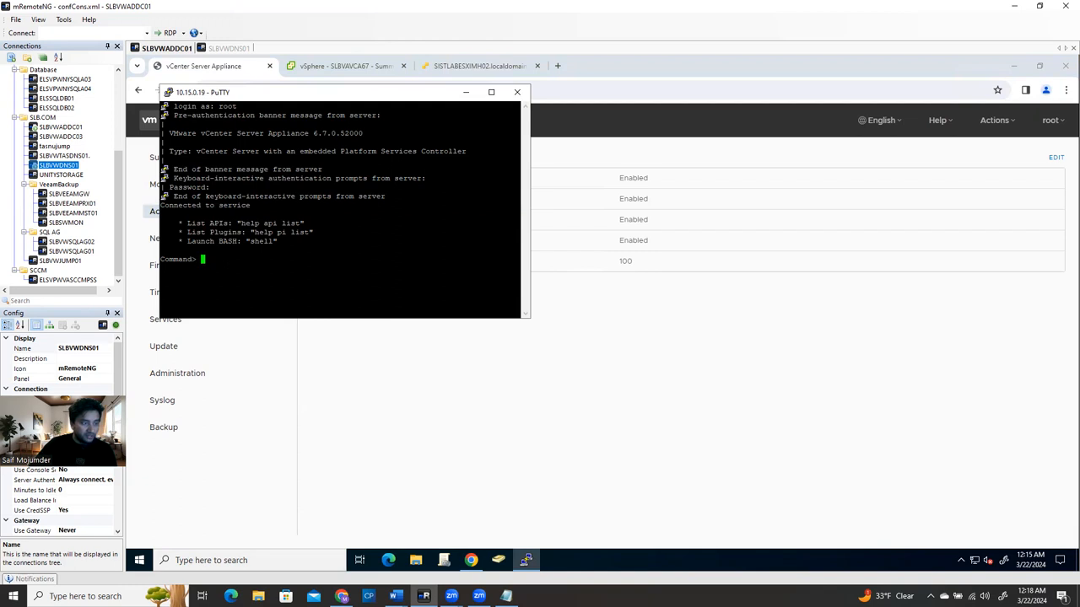
text(shell)
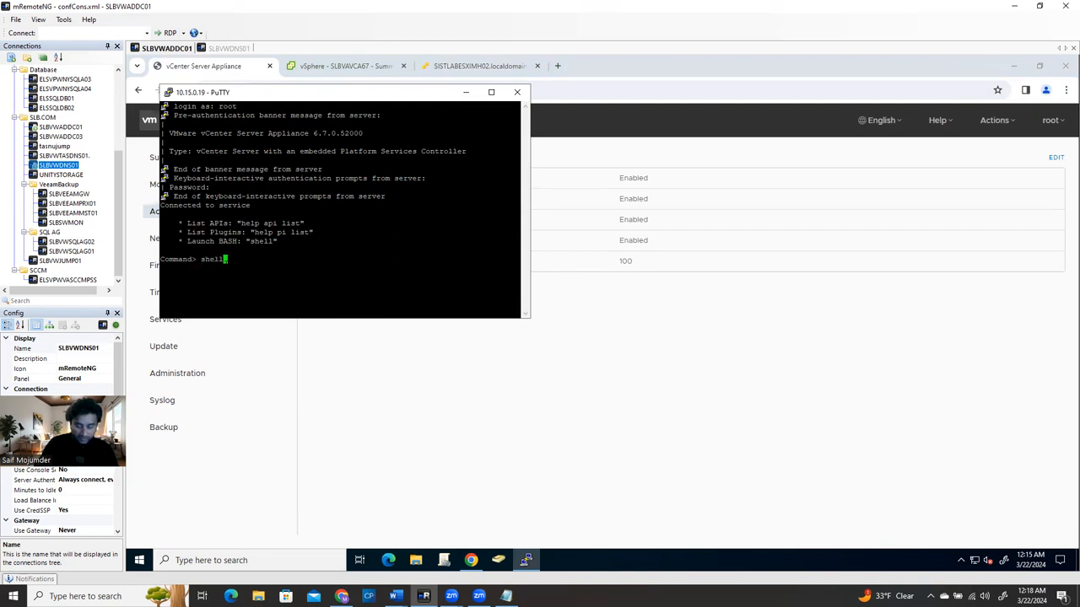
key(Return)
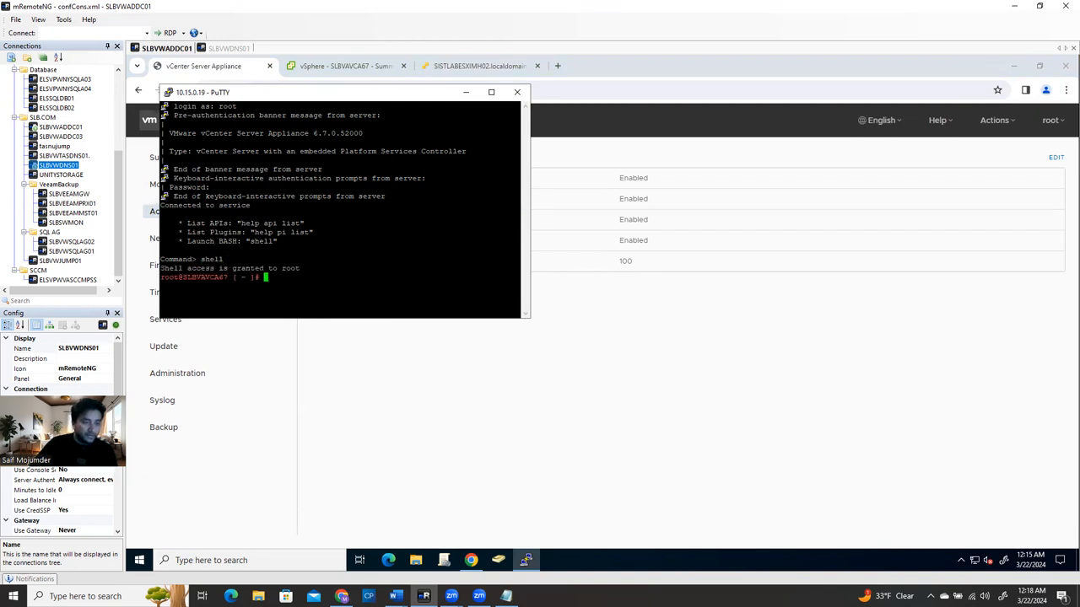
drag(526, 319, 675, 421)
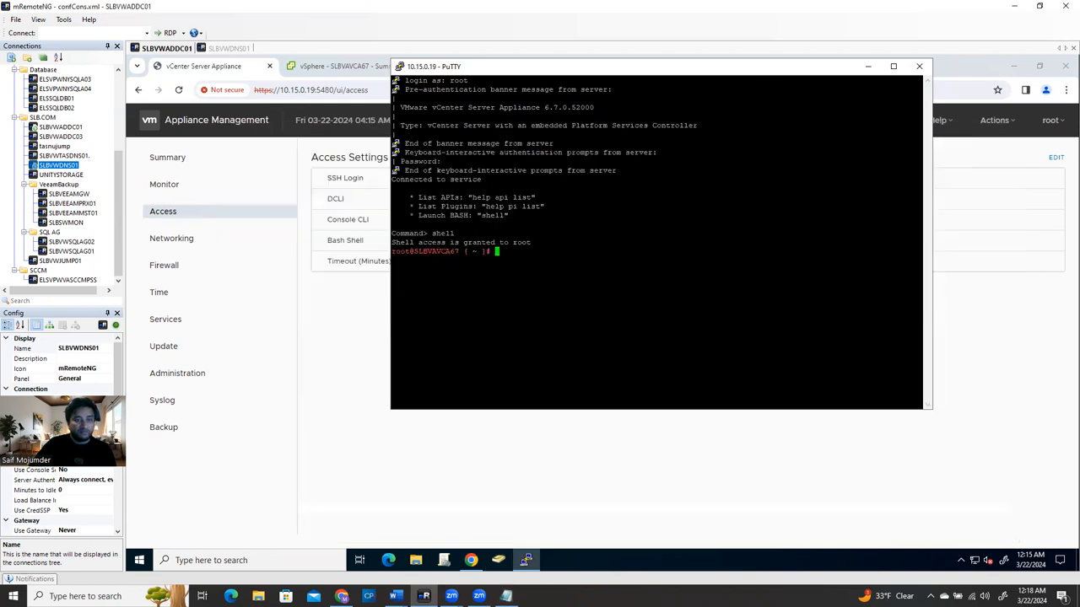
text(df -h)
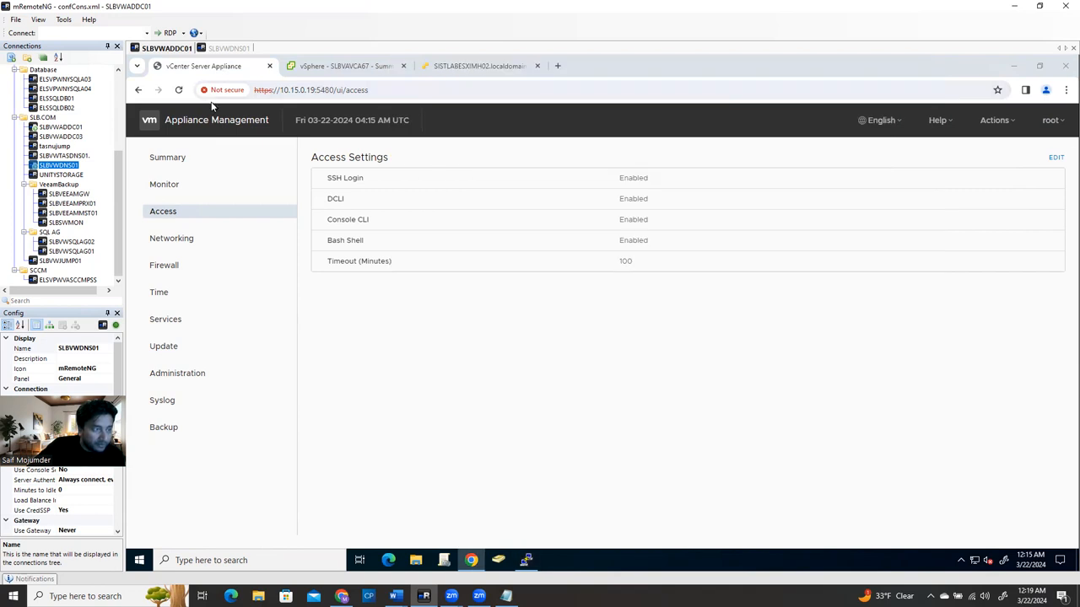
Step: Show Monitor > Disks with root at 45% of 10.6 GB, then bring PuTTY back over it
click(164, 184)
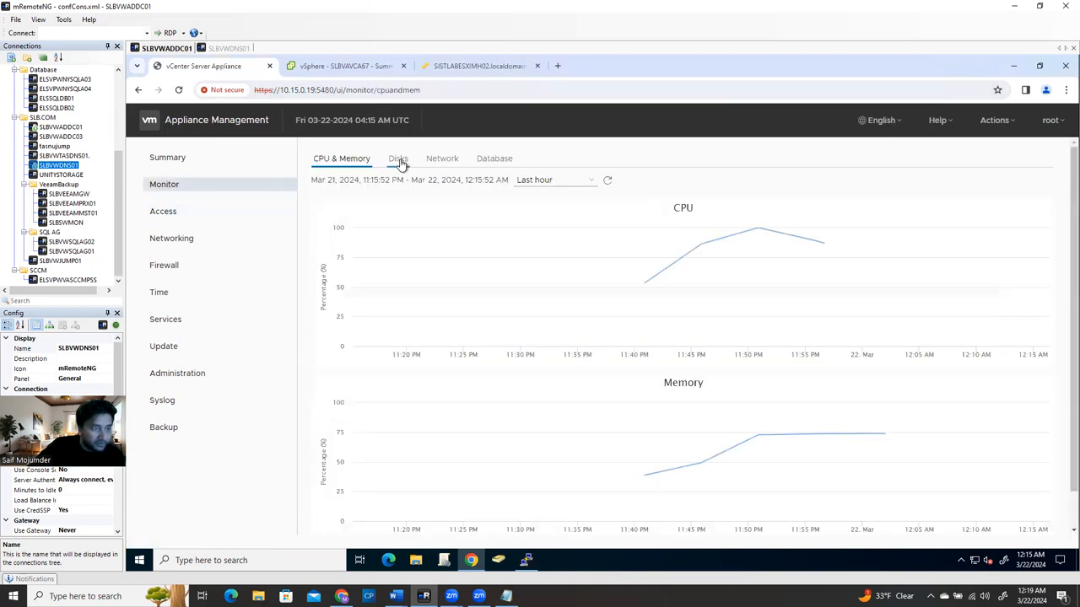
click(398, 159)
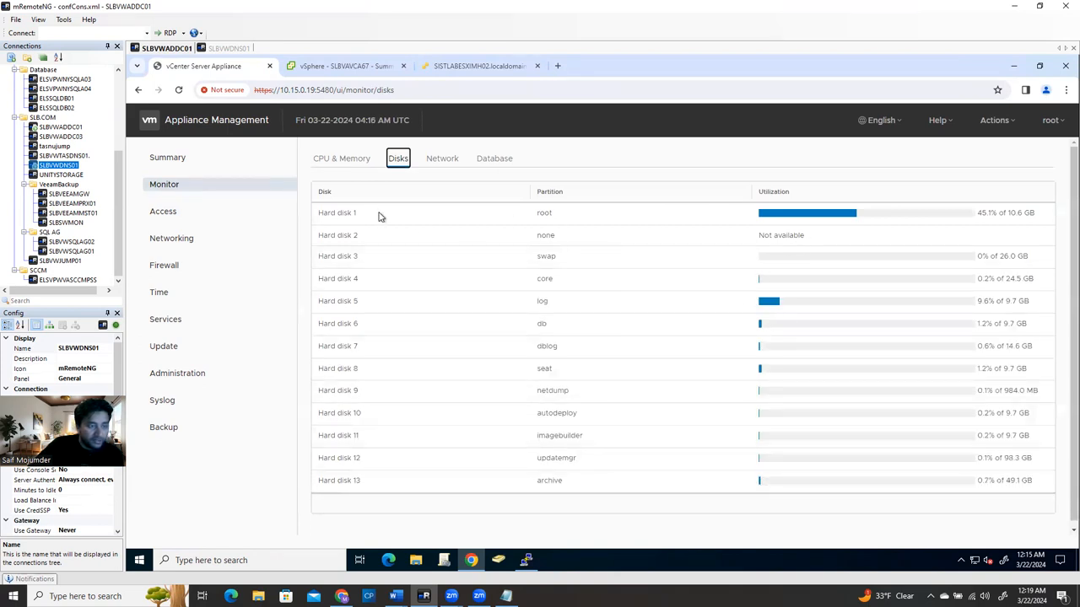
mouse_move(555, 221)
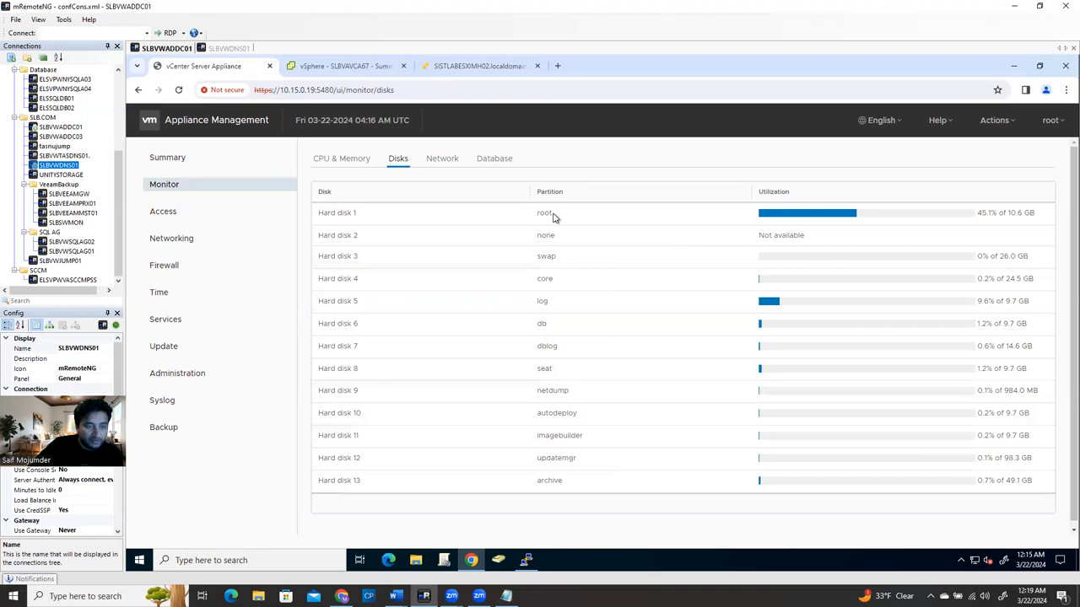
double_click(543, 212)
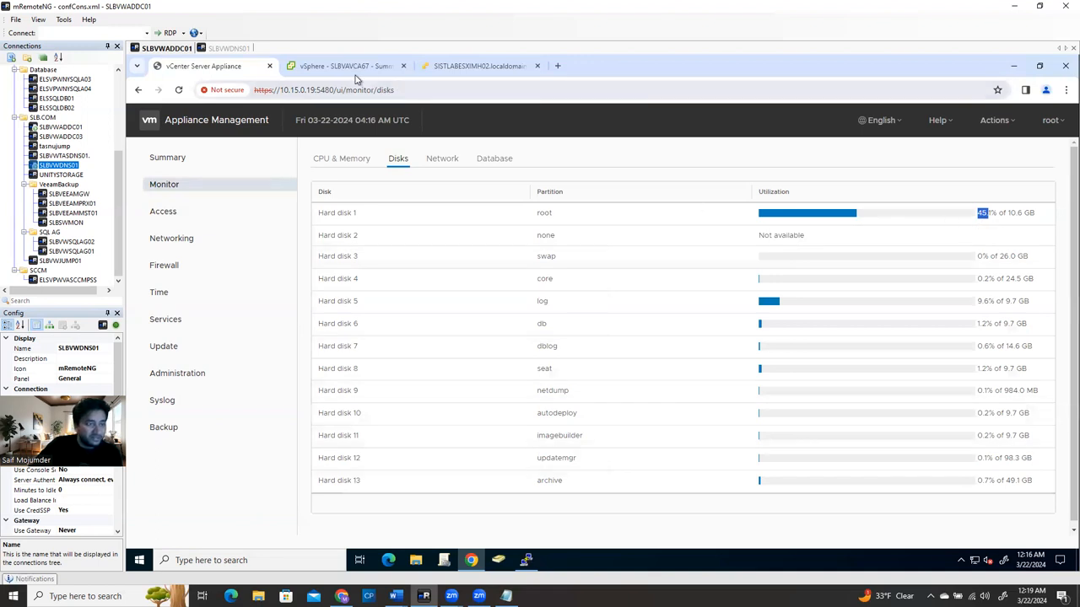
mouse_move(346, 66)
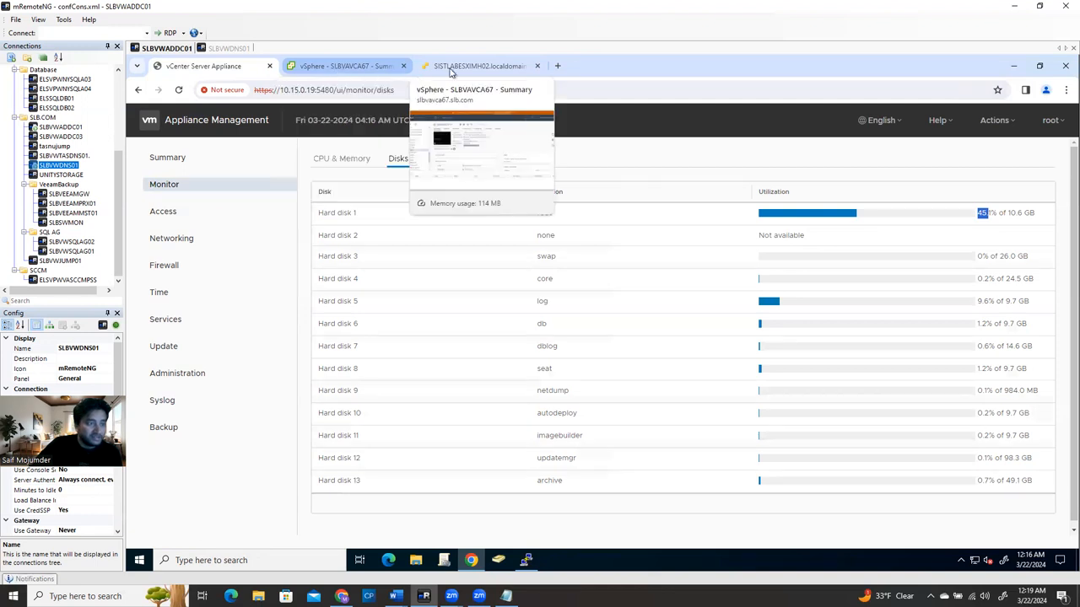
click(526, 560)
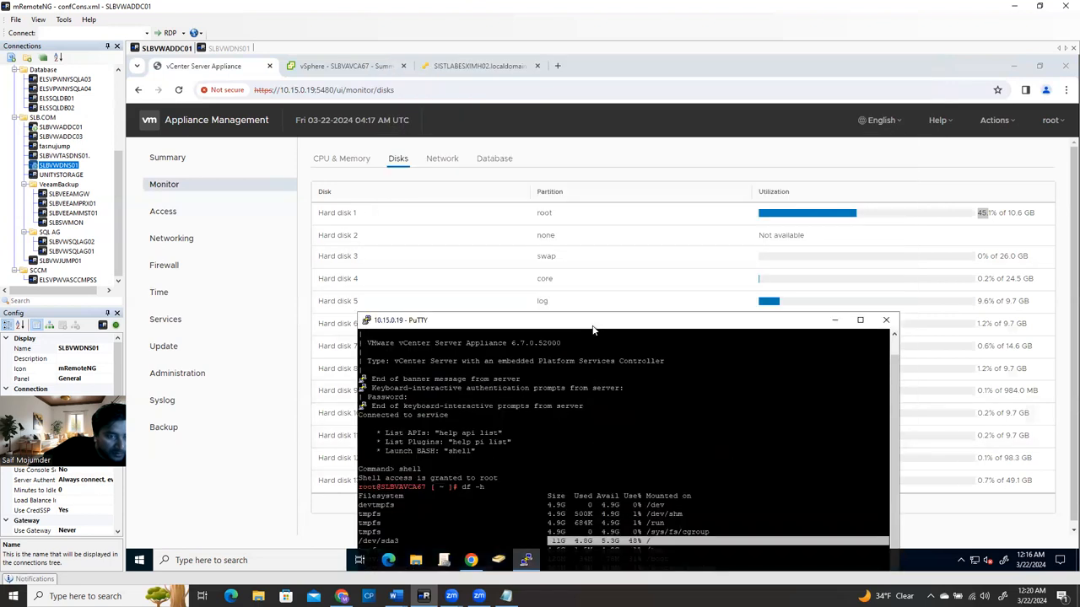
Step: Enlarge PuTTY to show the full df -h listing, then bring up the Notepad resize notes
drag(594, 320, 611, 159)
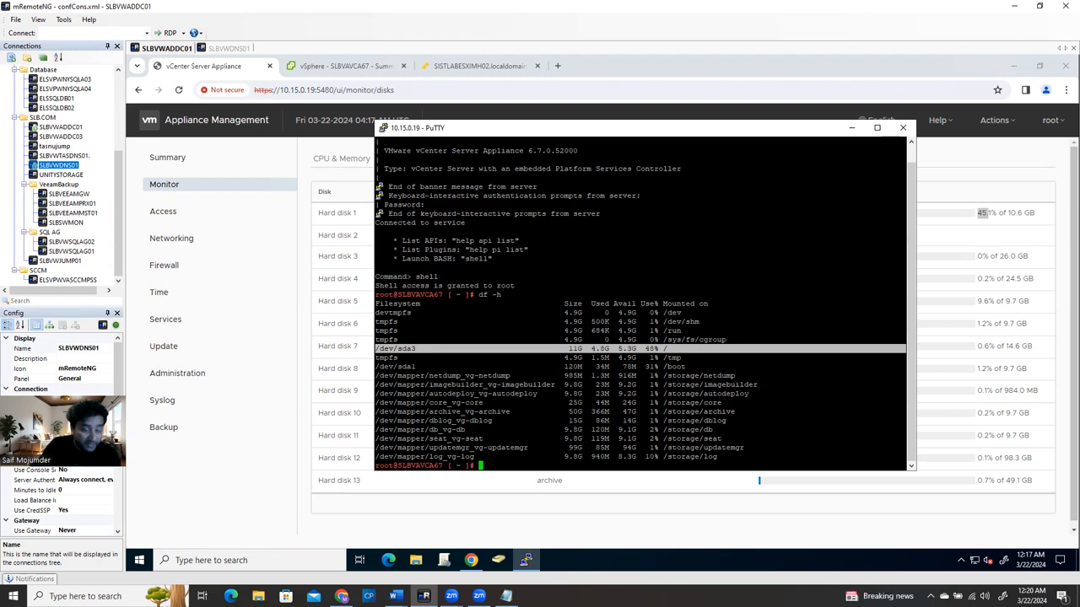
mouse_move(496, 517)
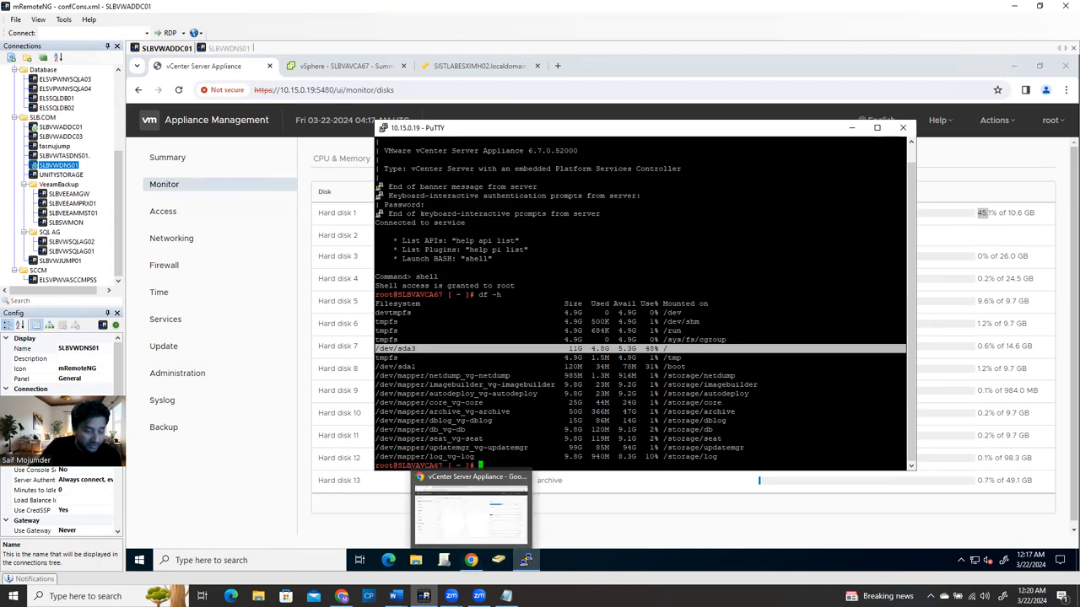
click(470, 560)
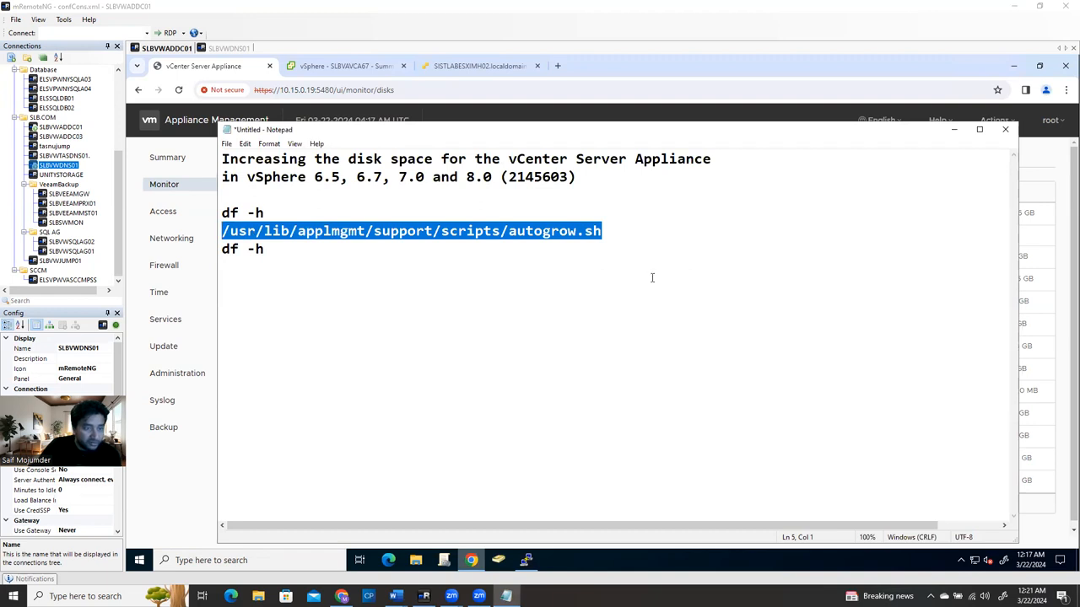
mouse_move(665, 280)
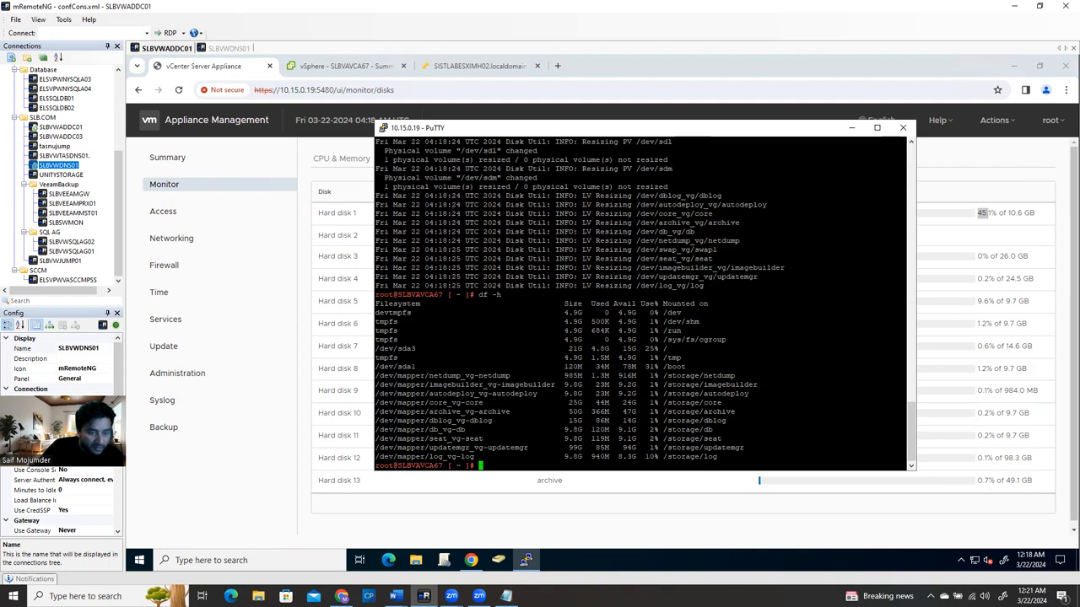
Step: Run autogrow.sh and df -h in PuTTY, then minimize the terminal back to VAMI
double_click(397, 347)
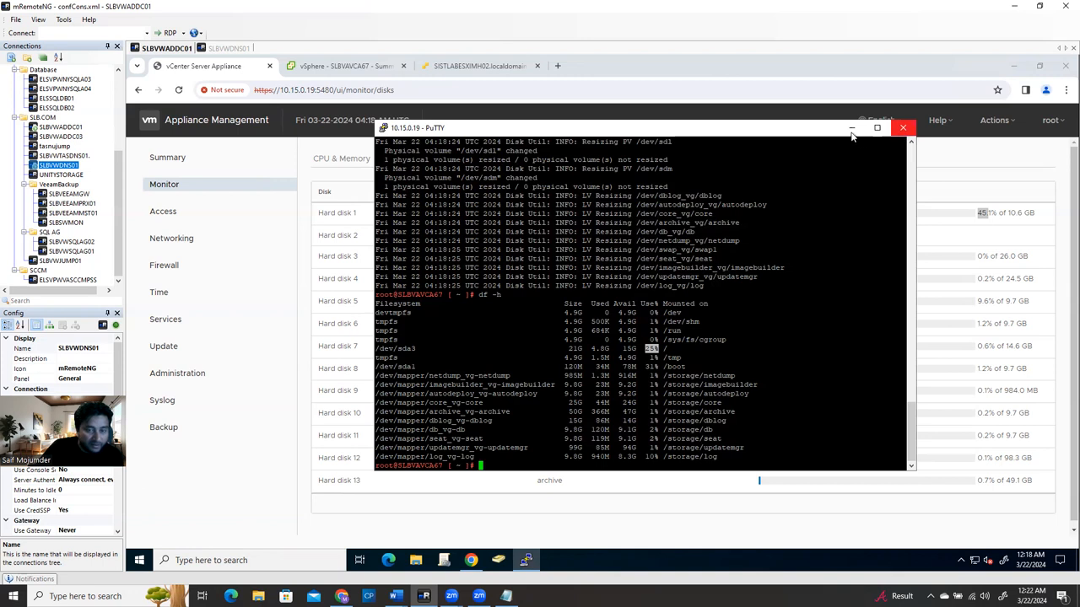
click(902, 128)
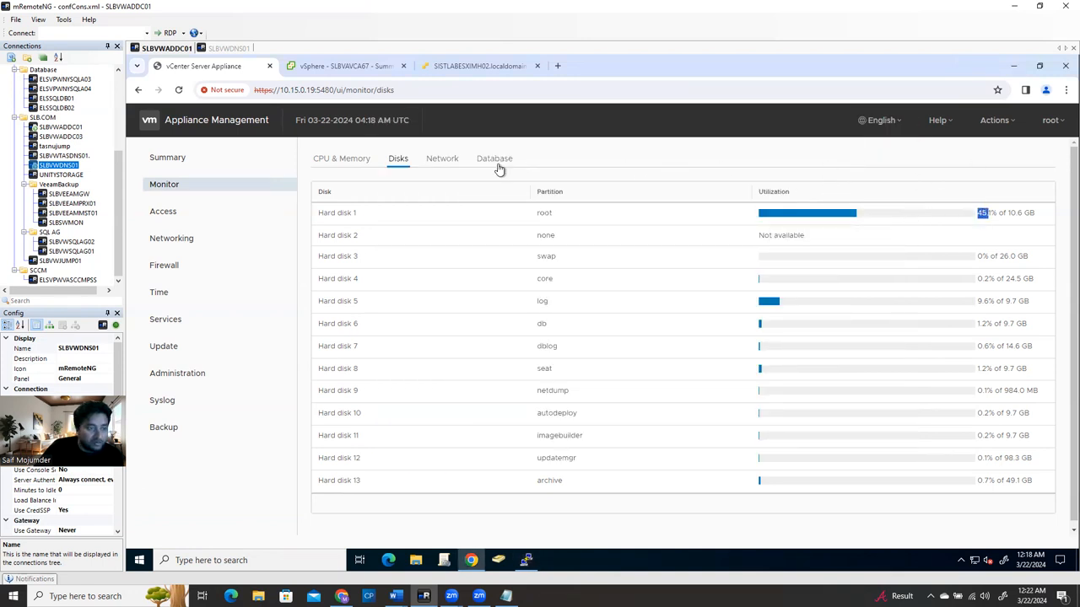
mouse_move(814, 174)
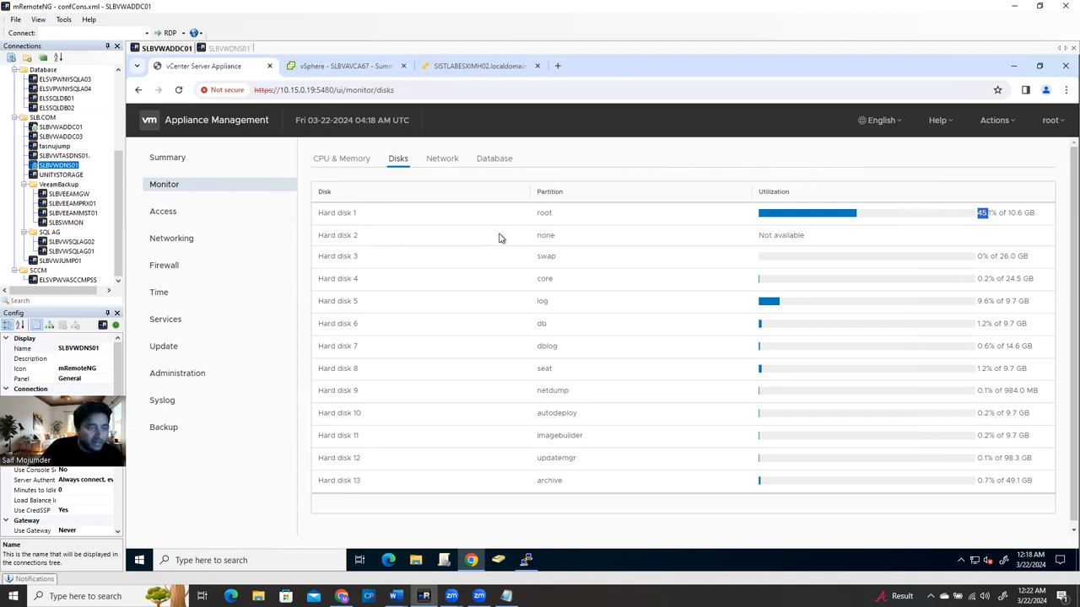
mouse_move(270, 111)
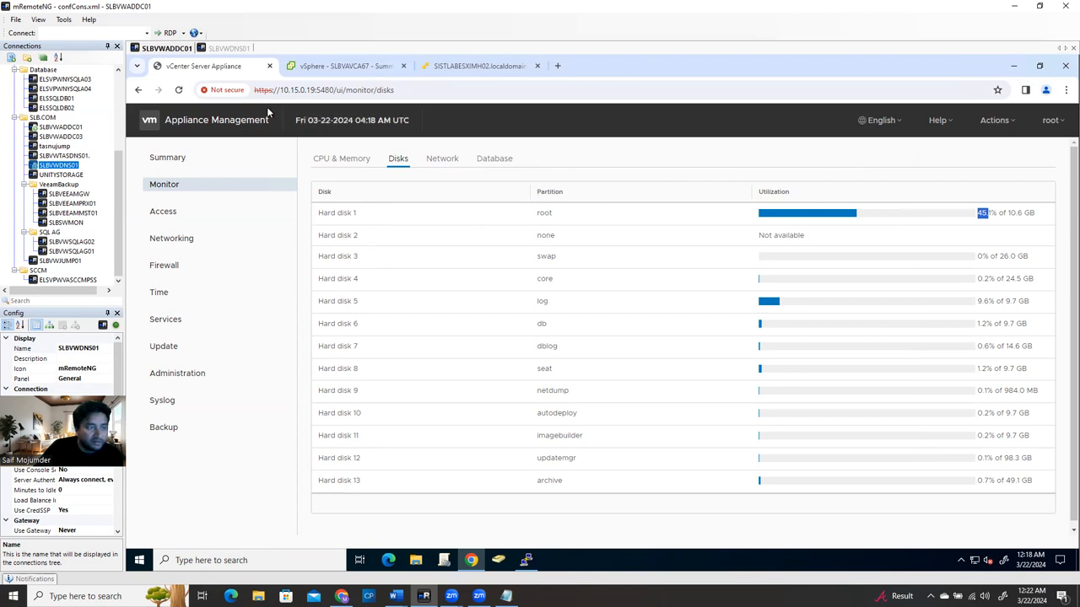
Step: Reload the Disks page several times (root still 45.1% of 10.6 GB) and log out
click(179, 91)
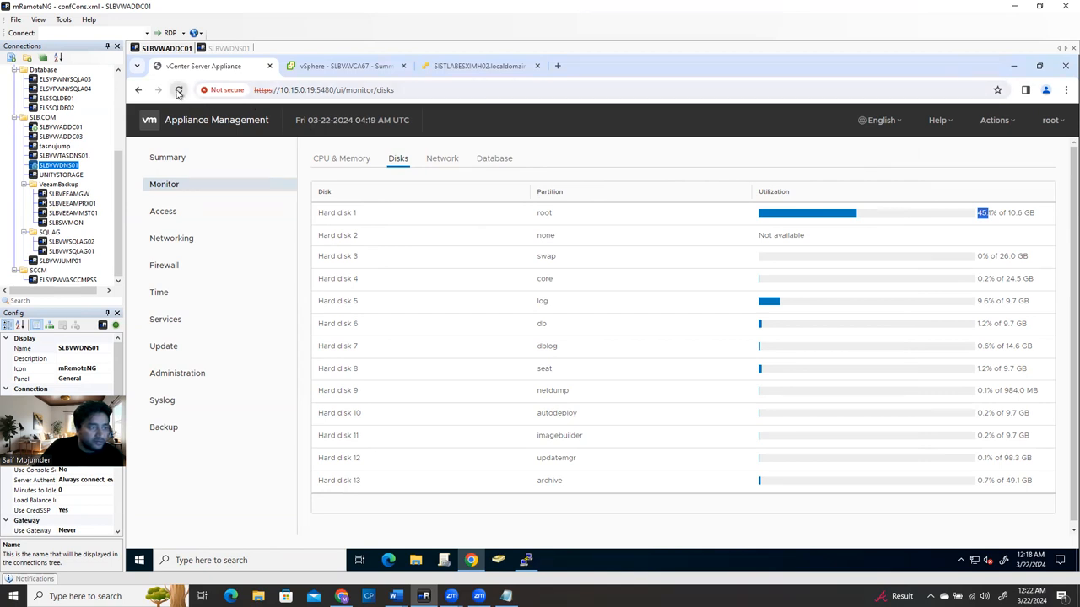
click(179, 91)
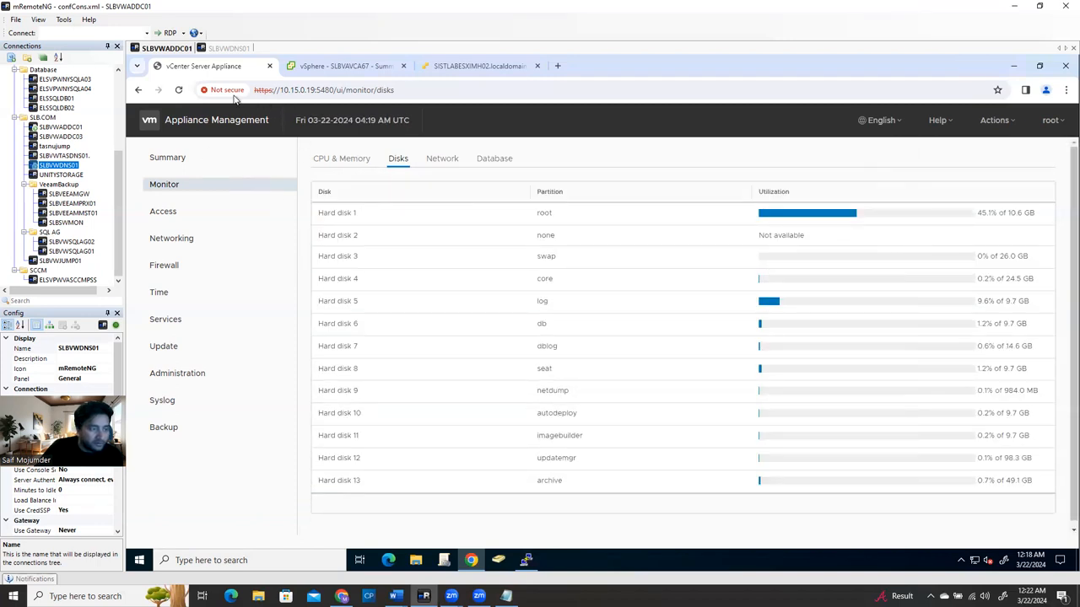
click(179, 91)
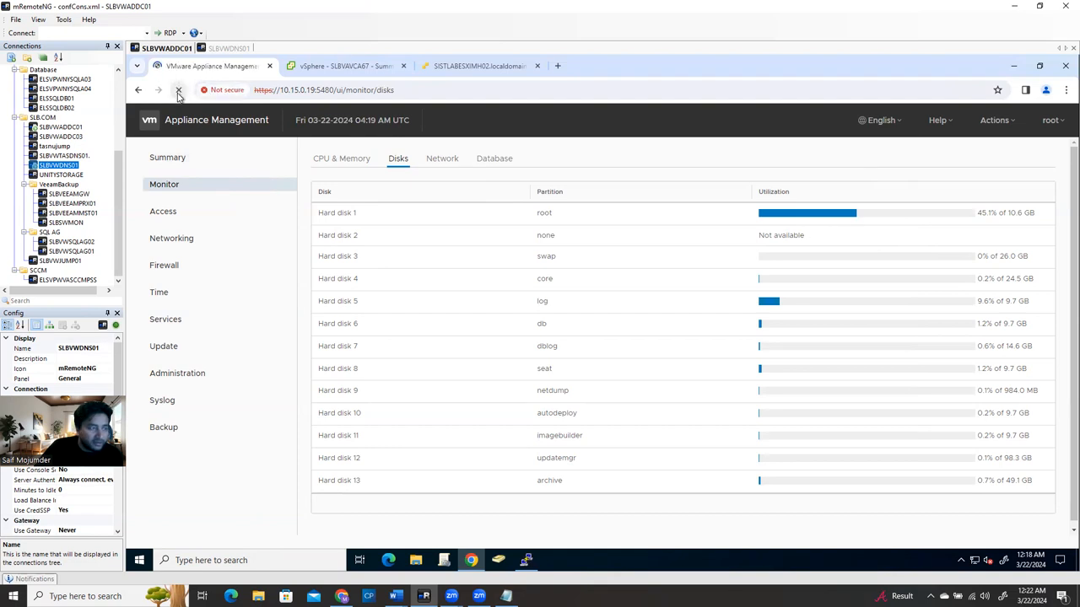
click(178, 90)
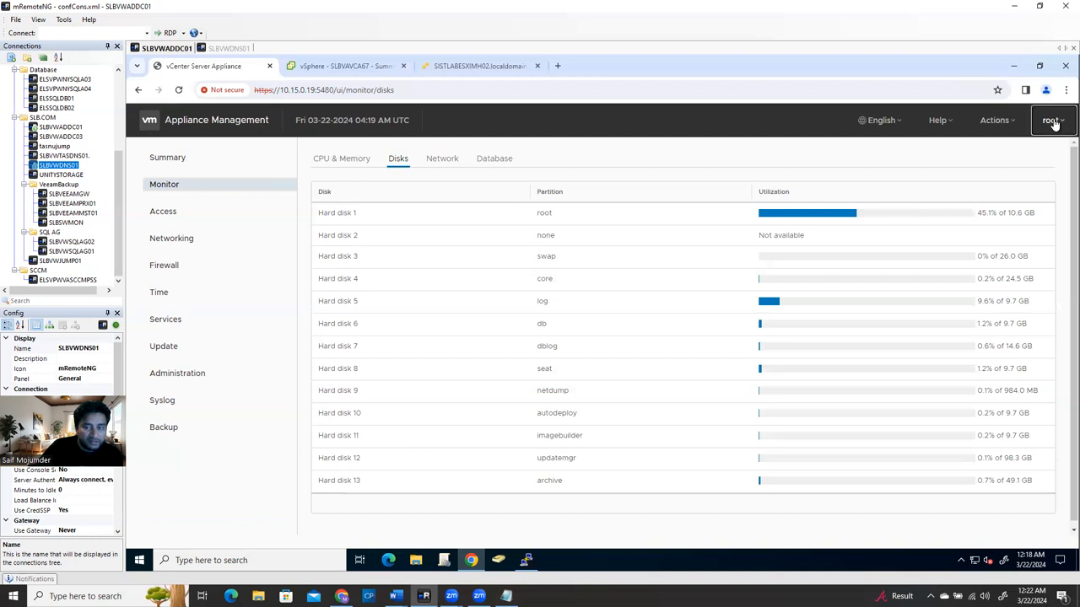
click(1053, 120)
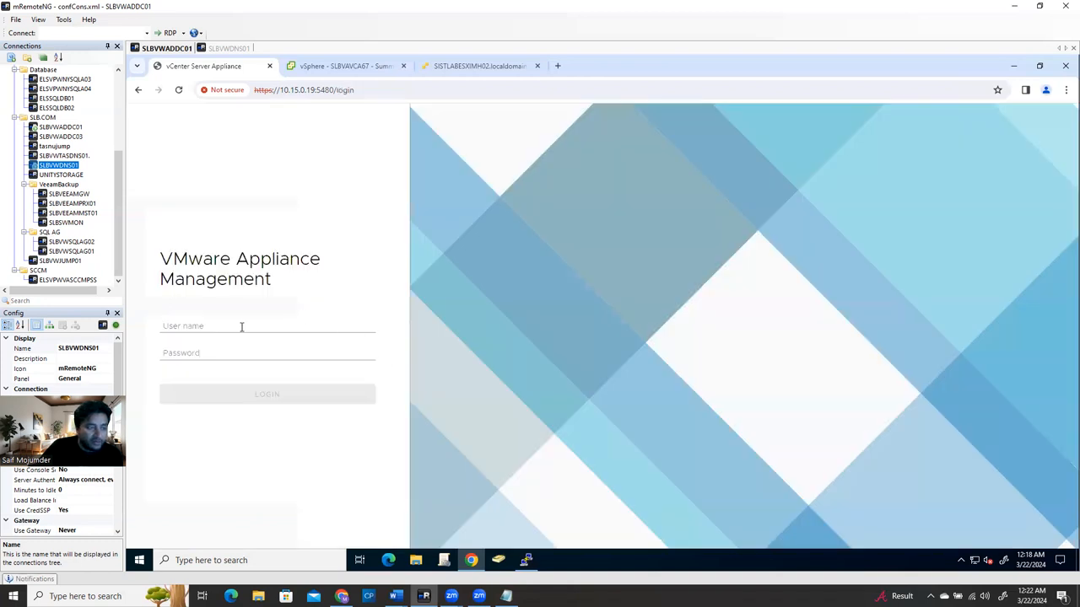
Step: Sign back in as root and verify the root partition reads 20.4 GB, 15.6 GB available
text(root)
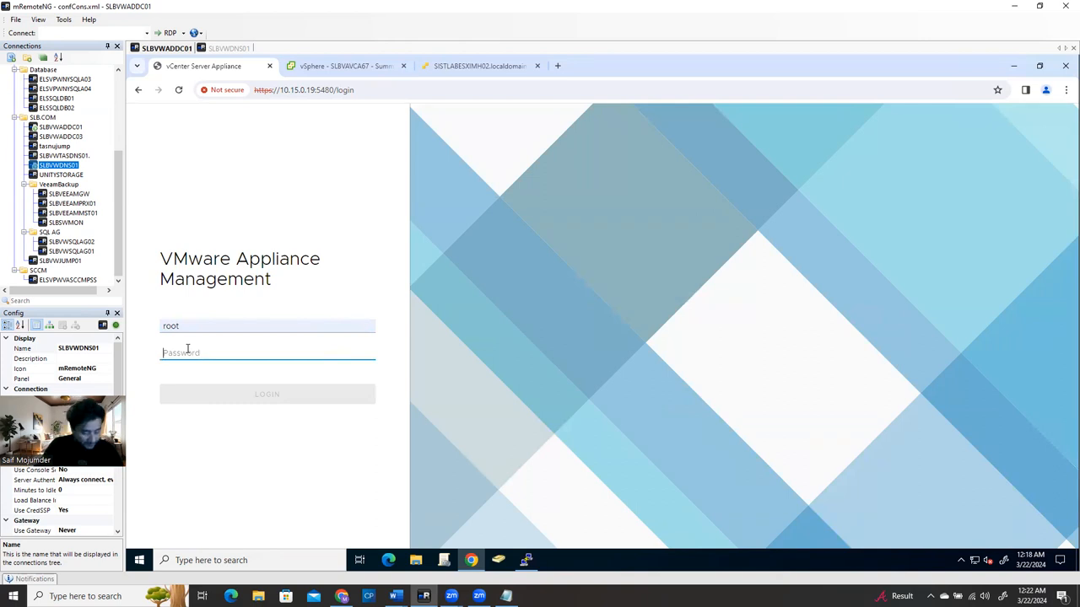
text(••••••••)
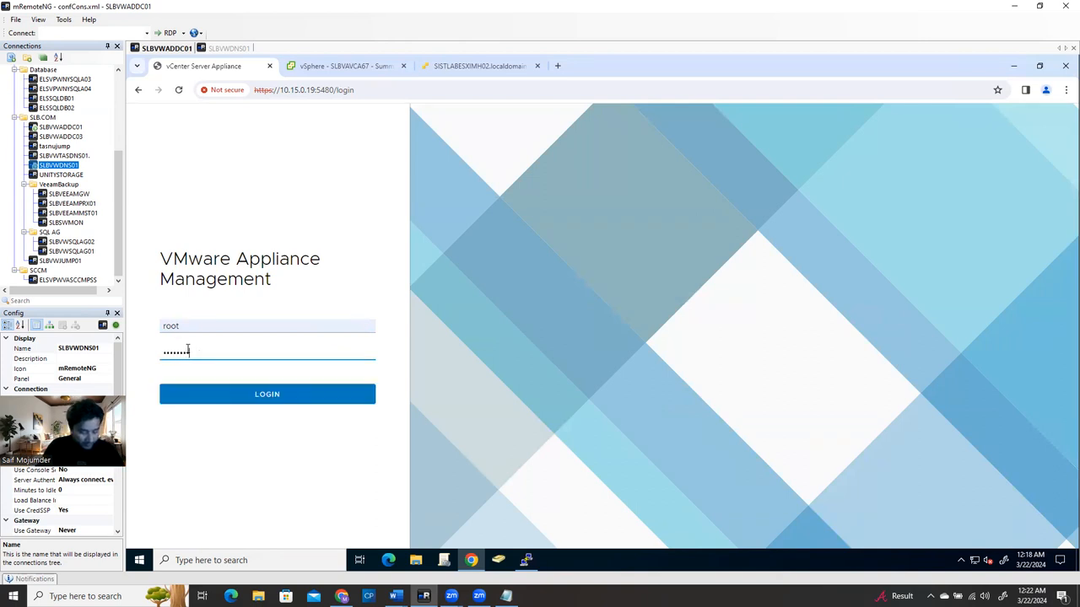
click(267, 395)
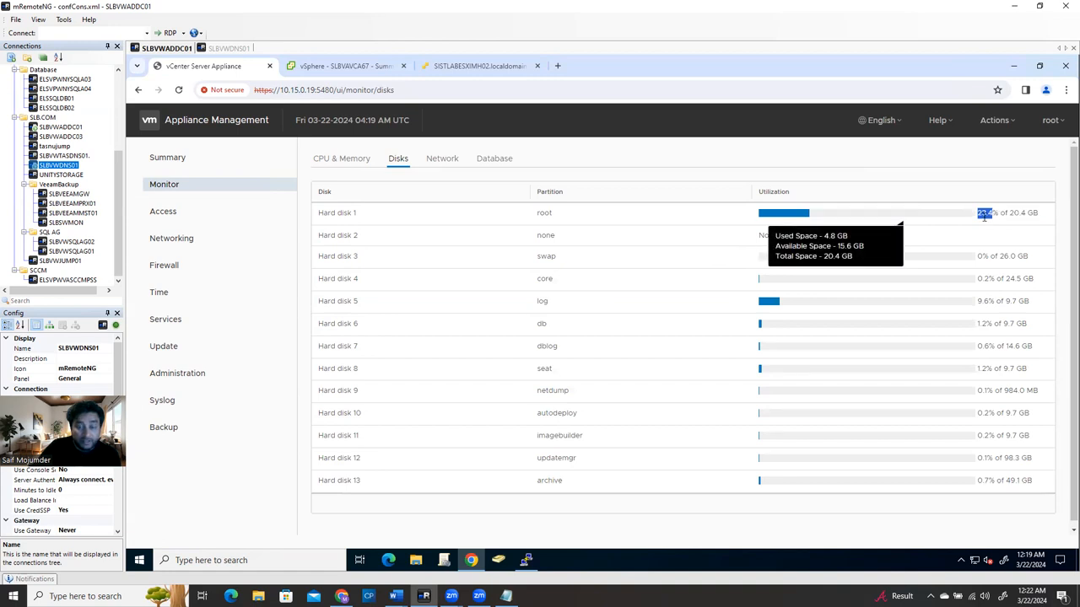
mouse_move(1015, 223)
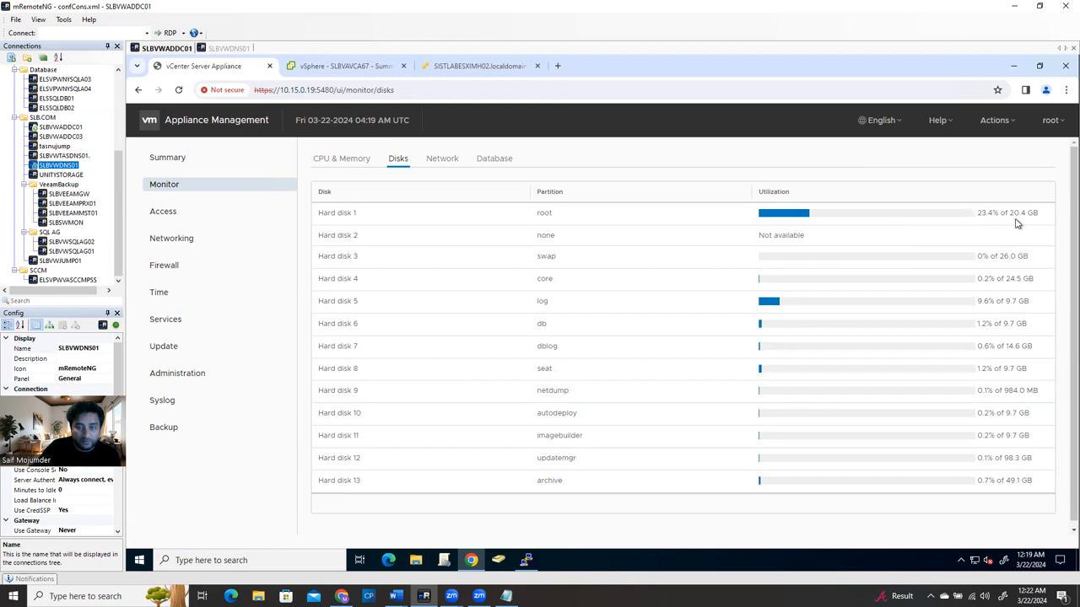